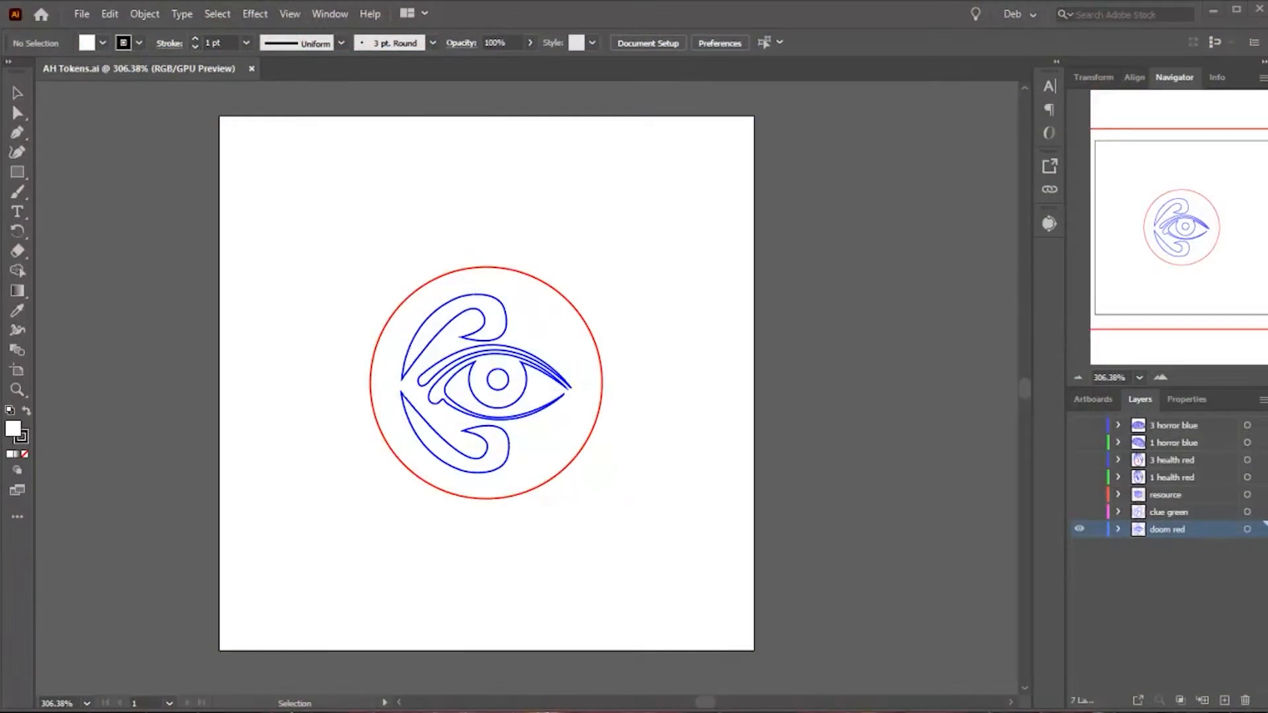
# Switch the visible layer to the clue green token with its magnifying-glass artwork
pyautogui.click(1079, 528)
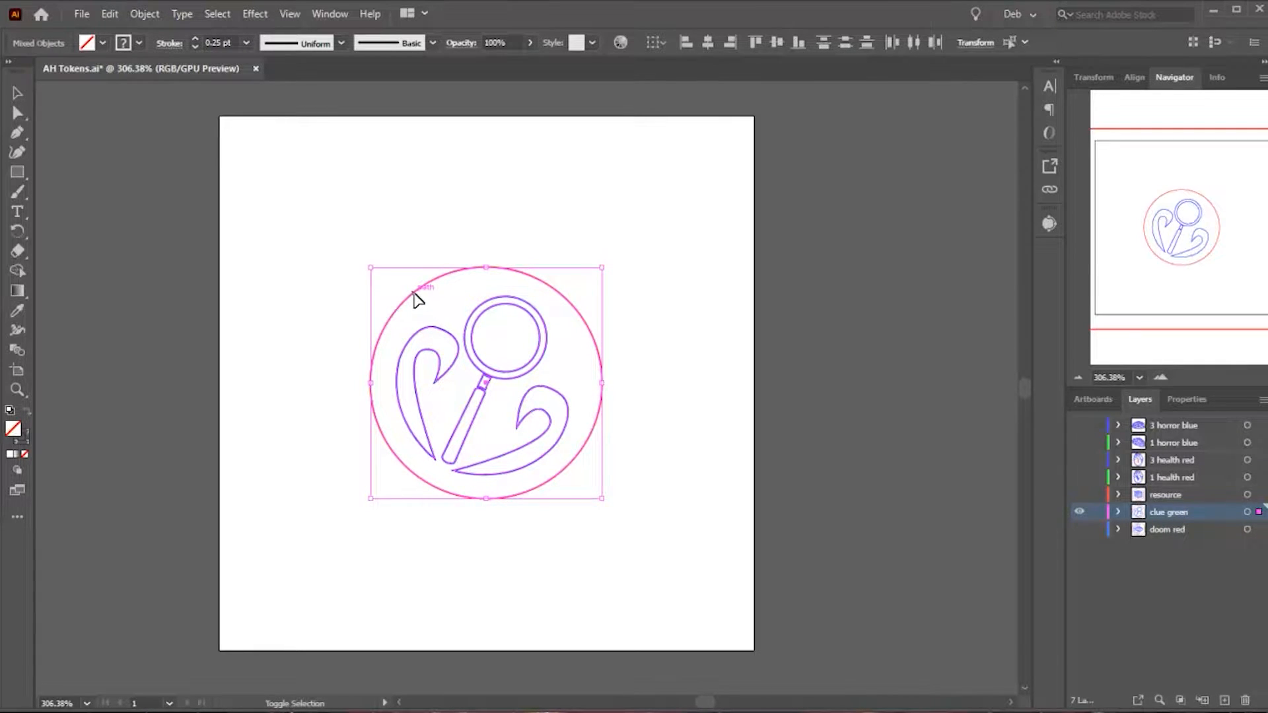
pyautogui.moveTo(464, 280)
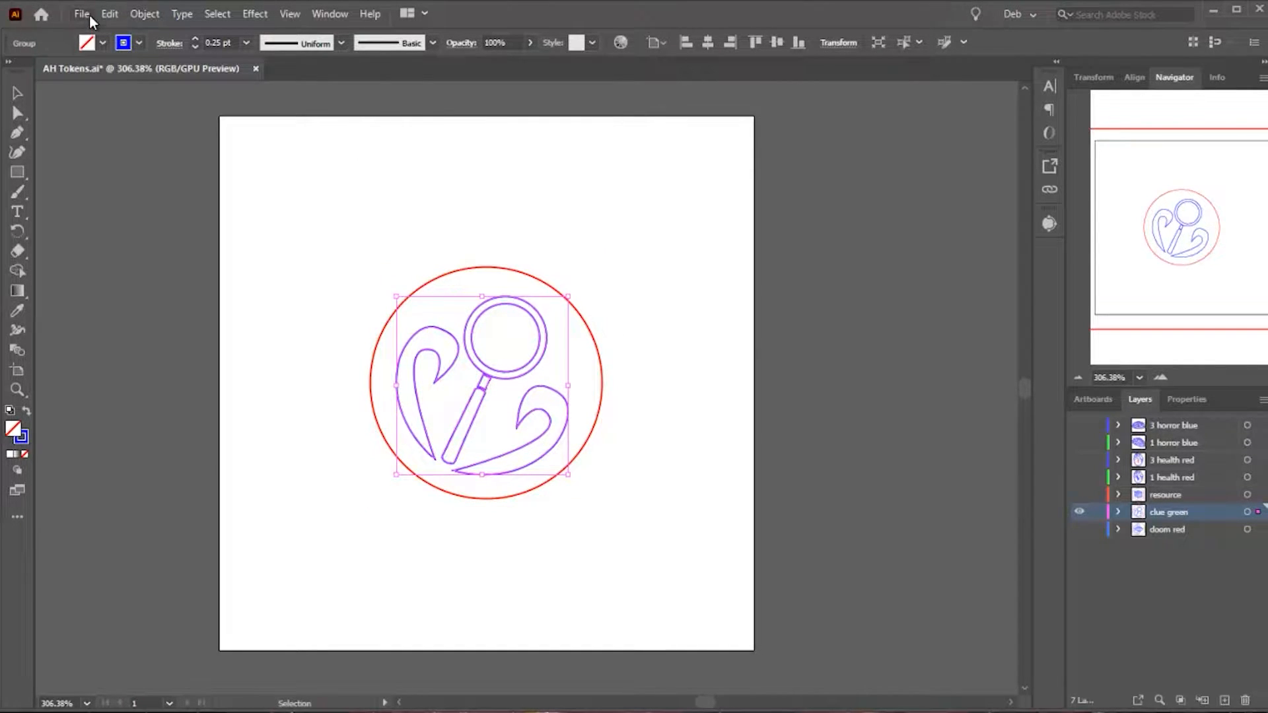
# Create a new 2 × 2 inch Illustrator document for the magnifying-glass artwork
pyautogui.click(81, 13)
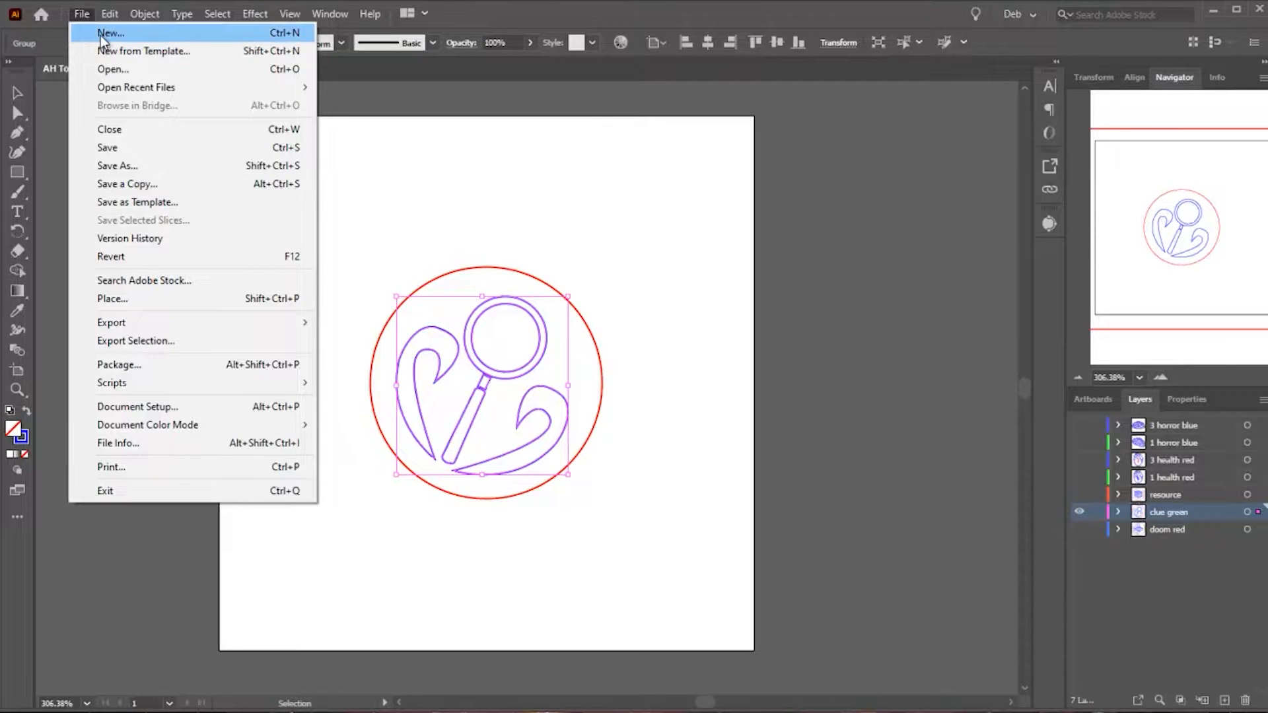
pyautogui.click(110, 32)
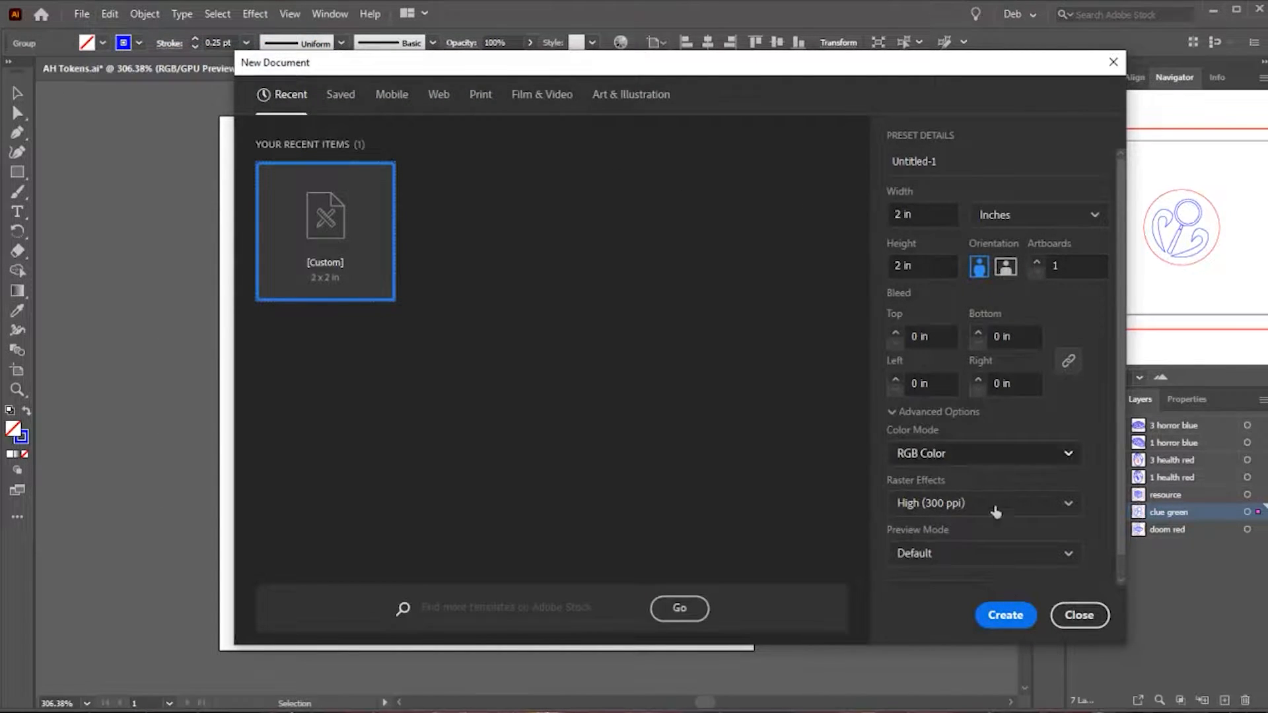
pyautogui.click(1003, 615)
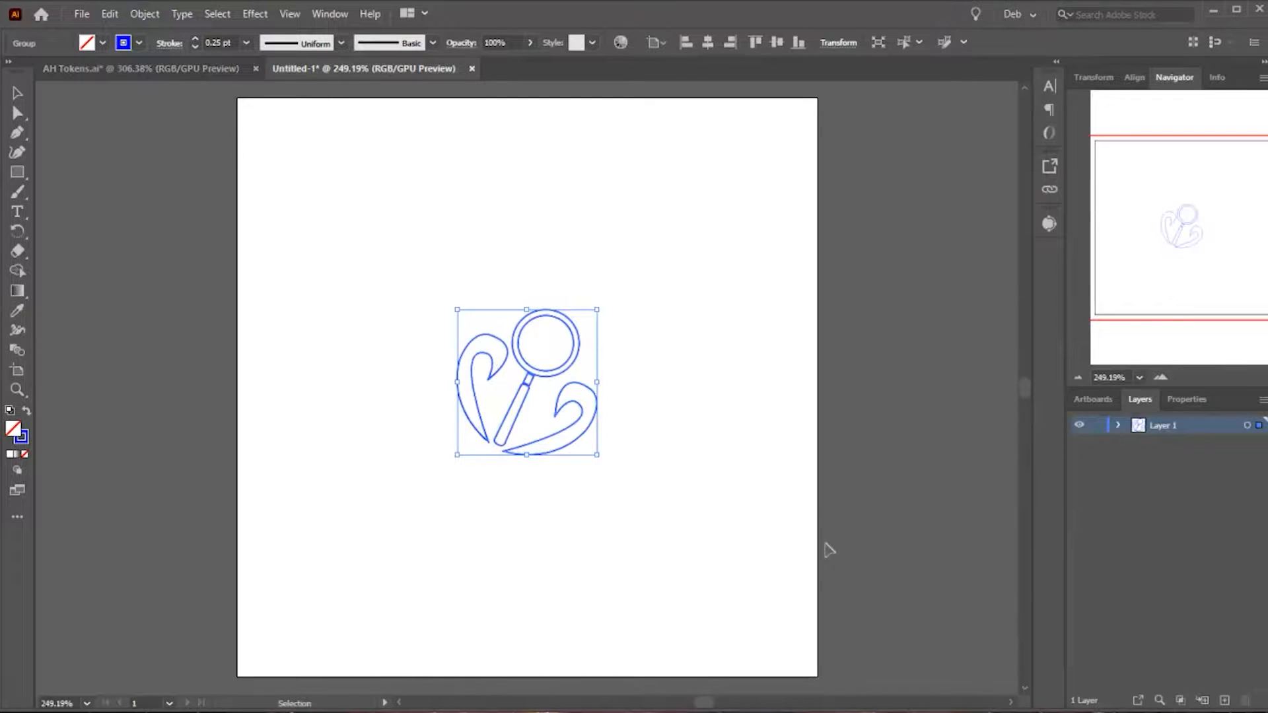
# Make the artwork one compound path and save it as an SVG file
pyautogui.click(144, 13)
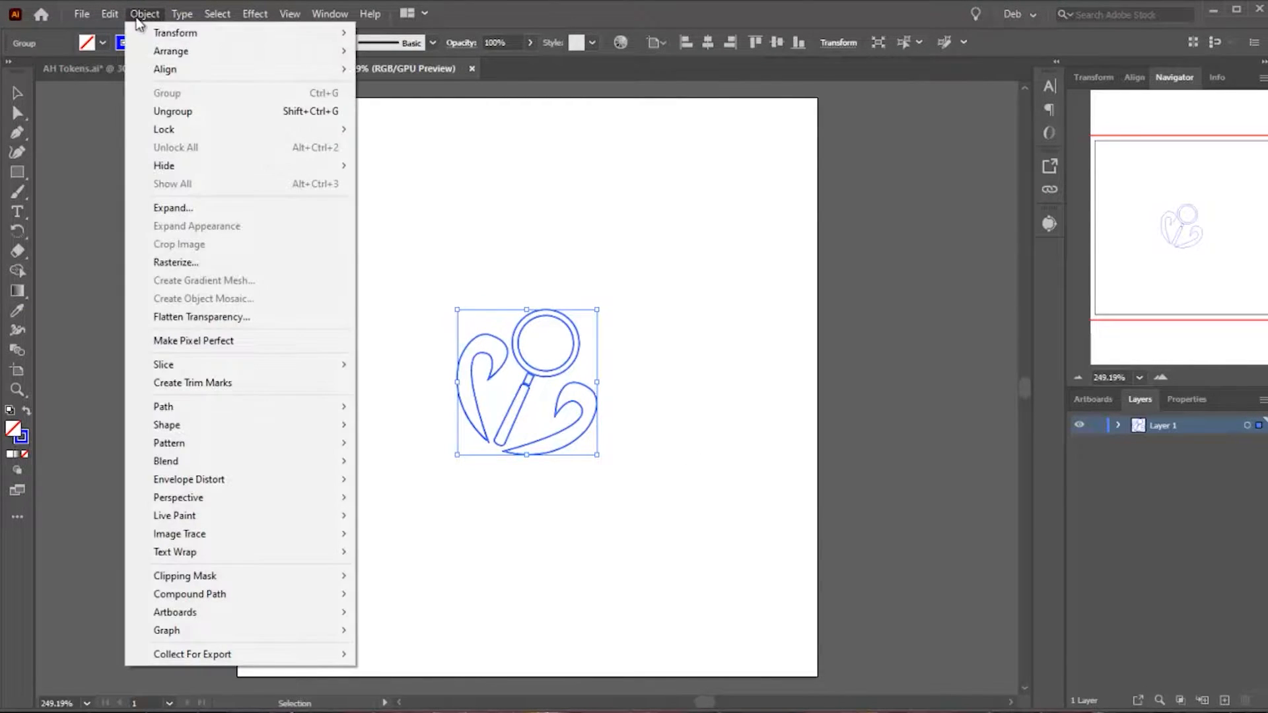
pyautogui.moveTo(189, 593)
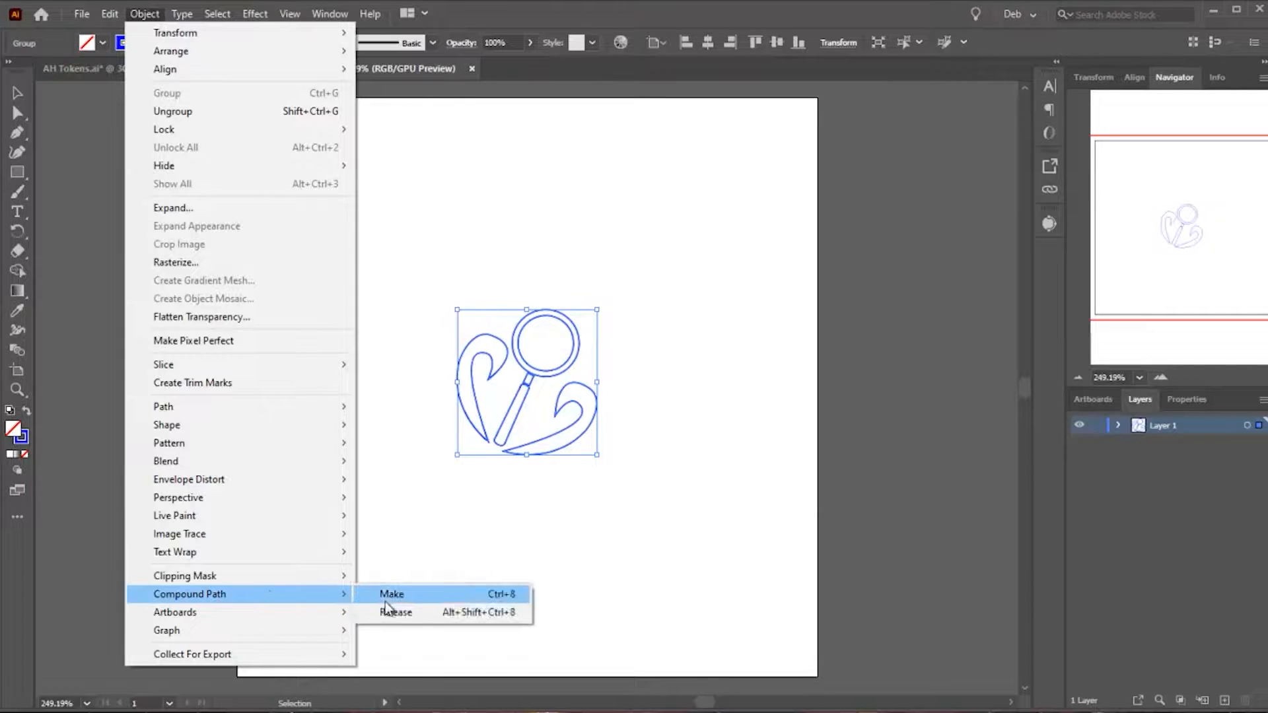
pyautogui.click(392, 594)
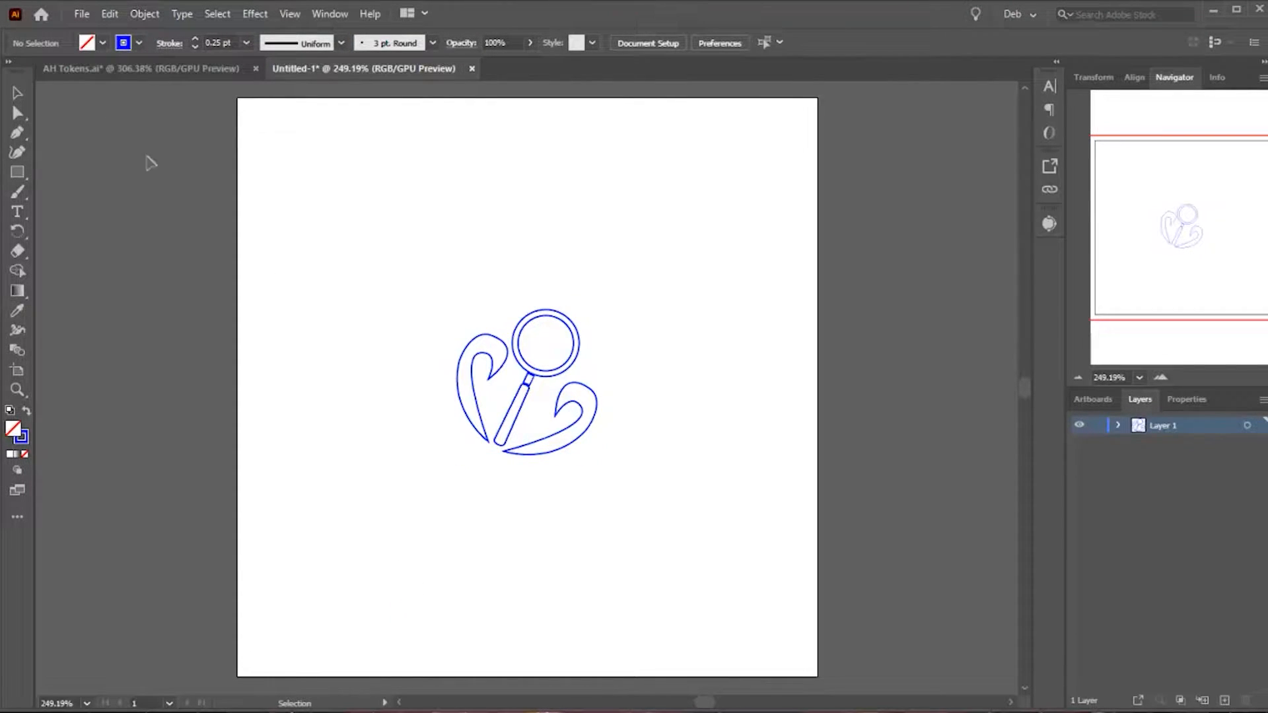
pyautogui.click(80, 13)
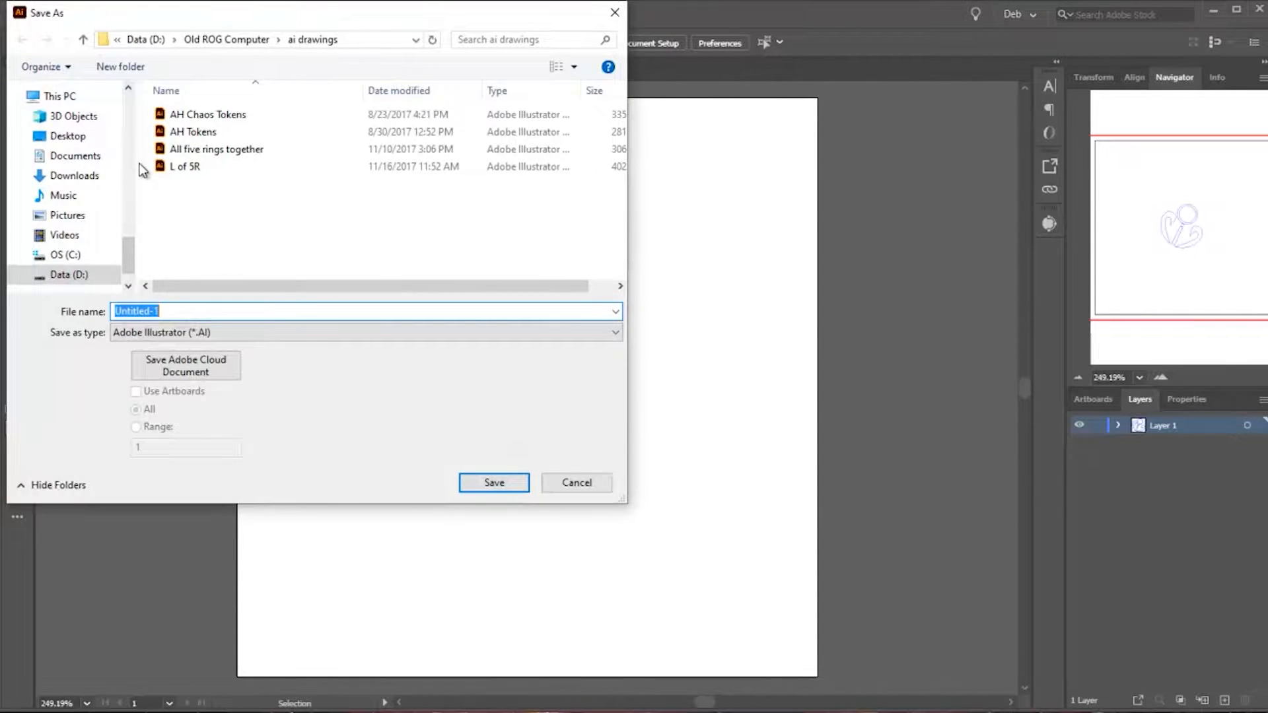
pyautogui.click(365, 333)
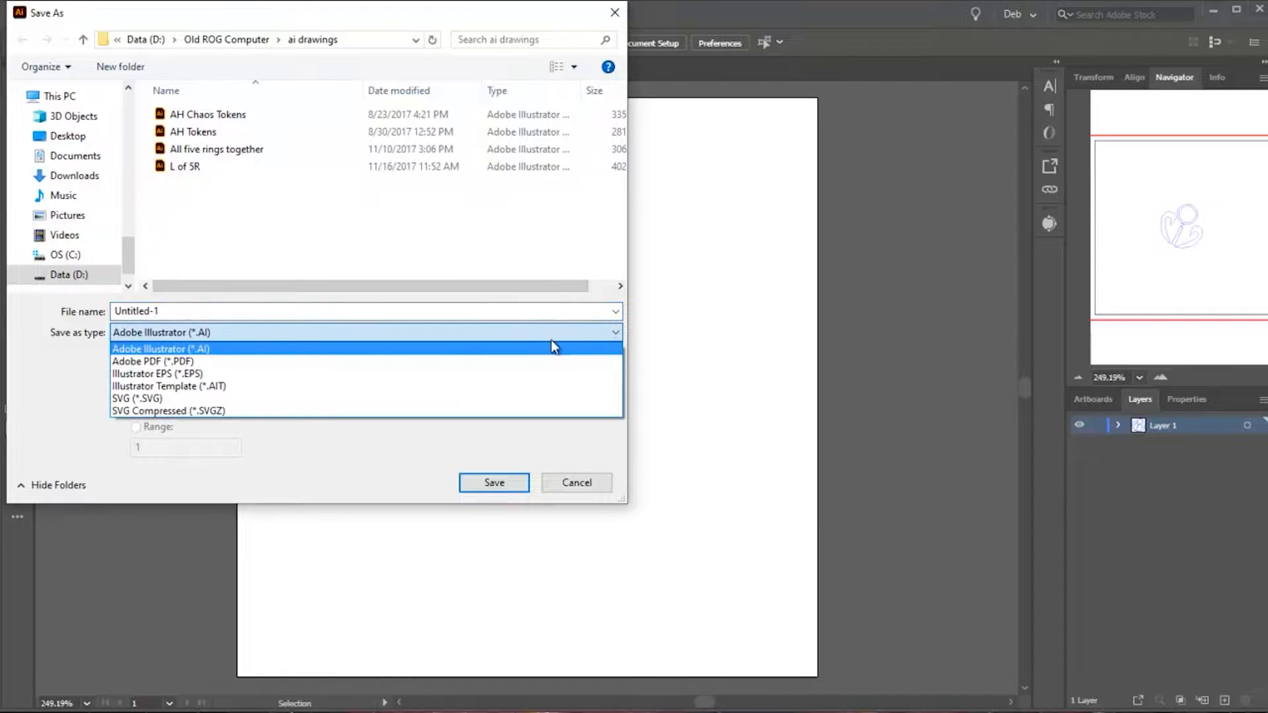
pyautogui.click(136, 399)
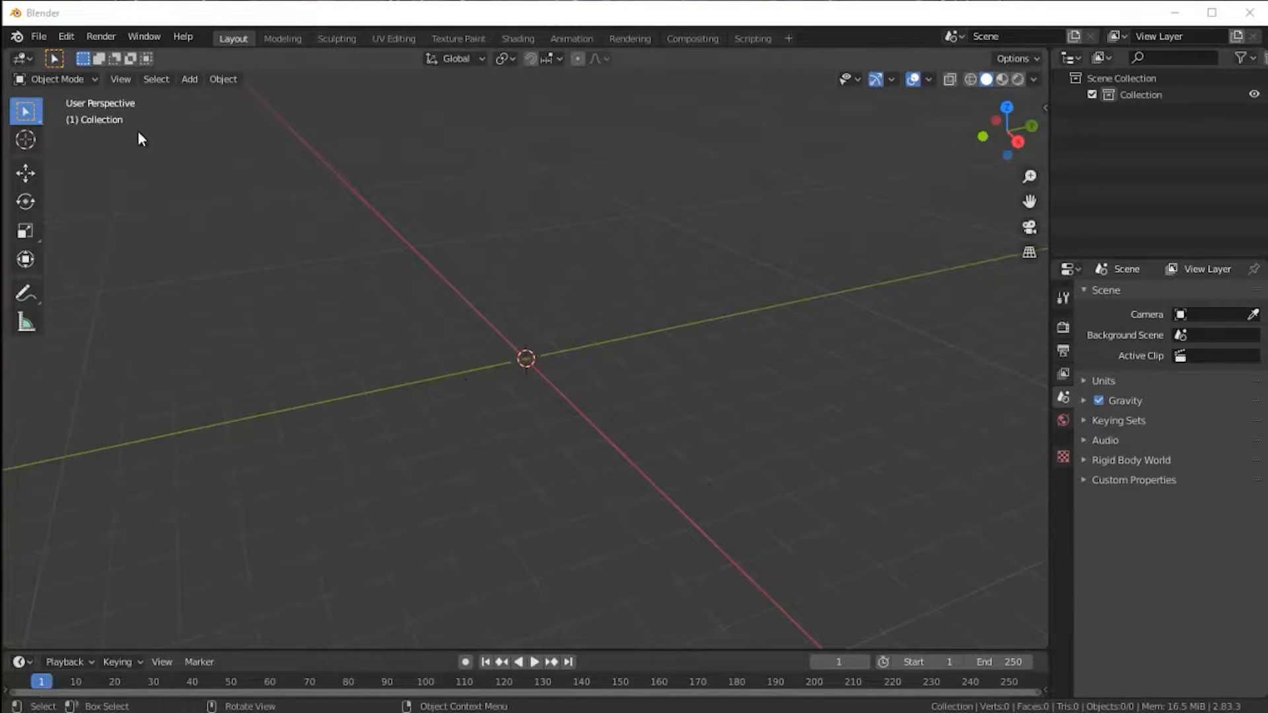
# Import clue.svg from the Drawing Files folder as a curve into the Blender scene
pyautogui.click(66, 37)
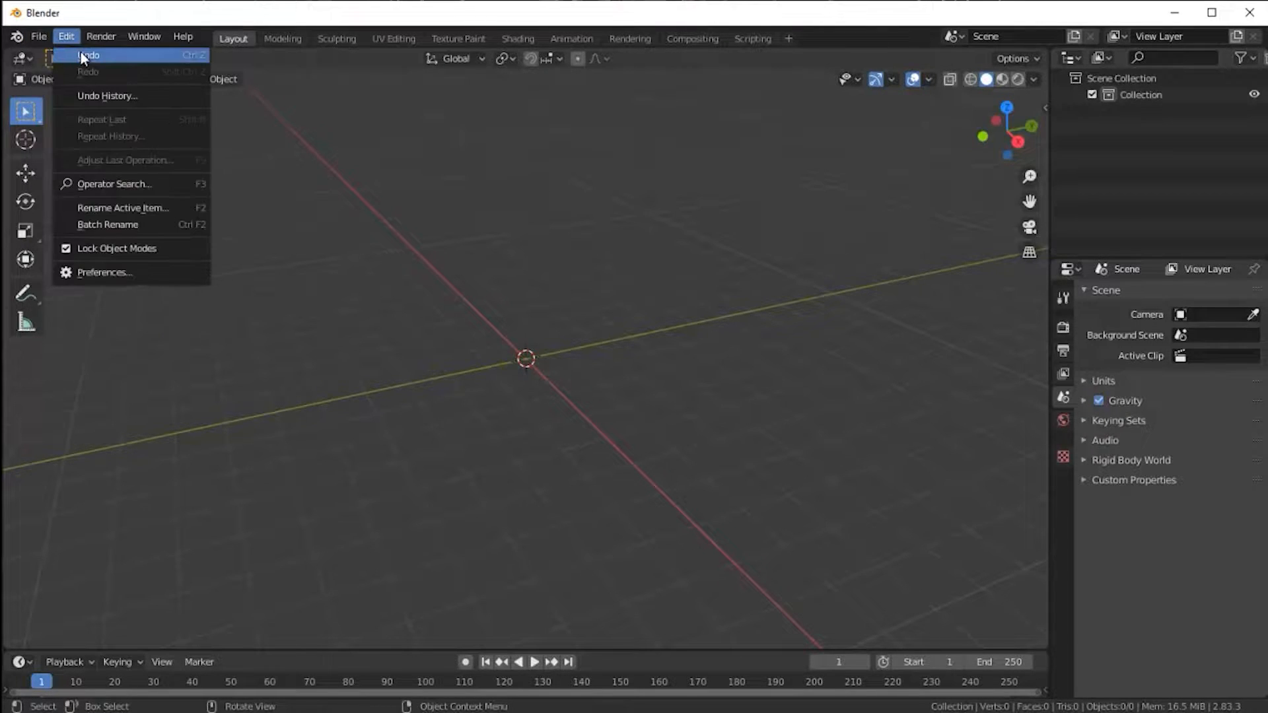
pyautogui.click(38, 37)
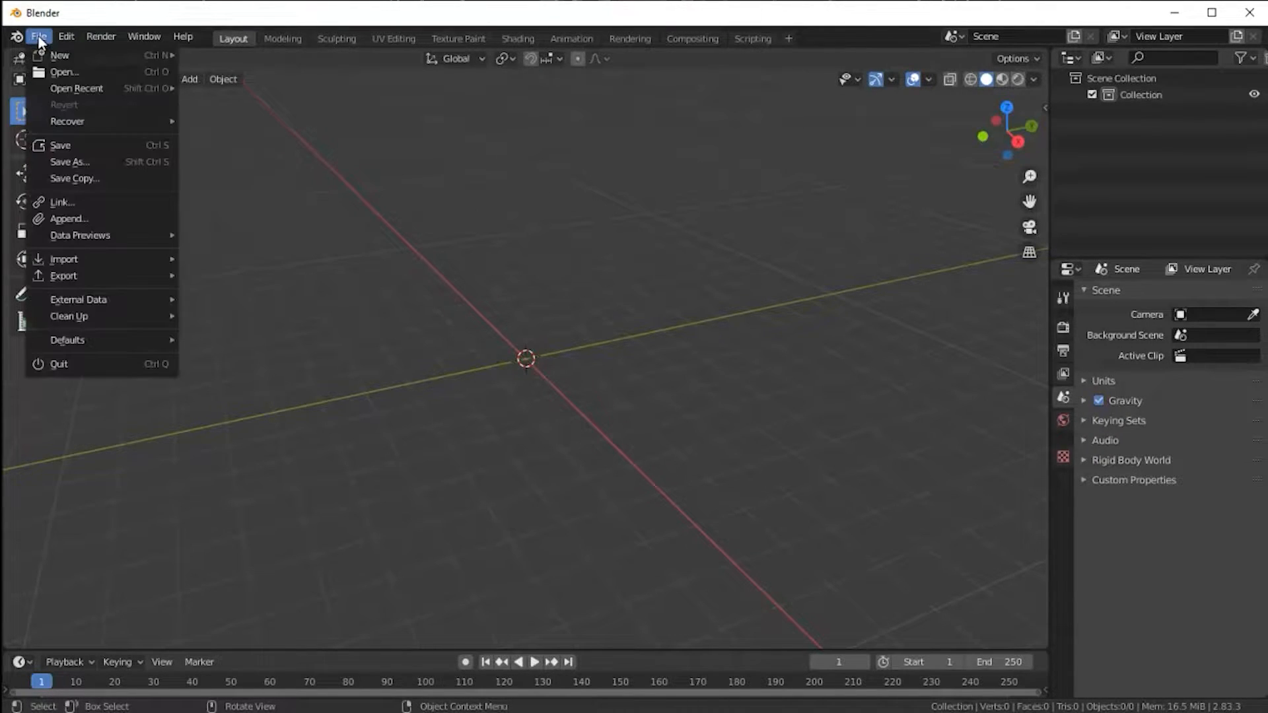
pyautogui.moveTo(63, 259)
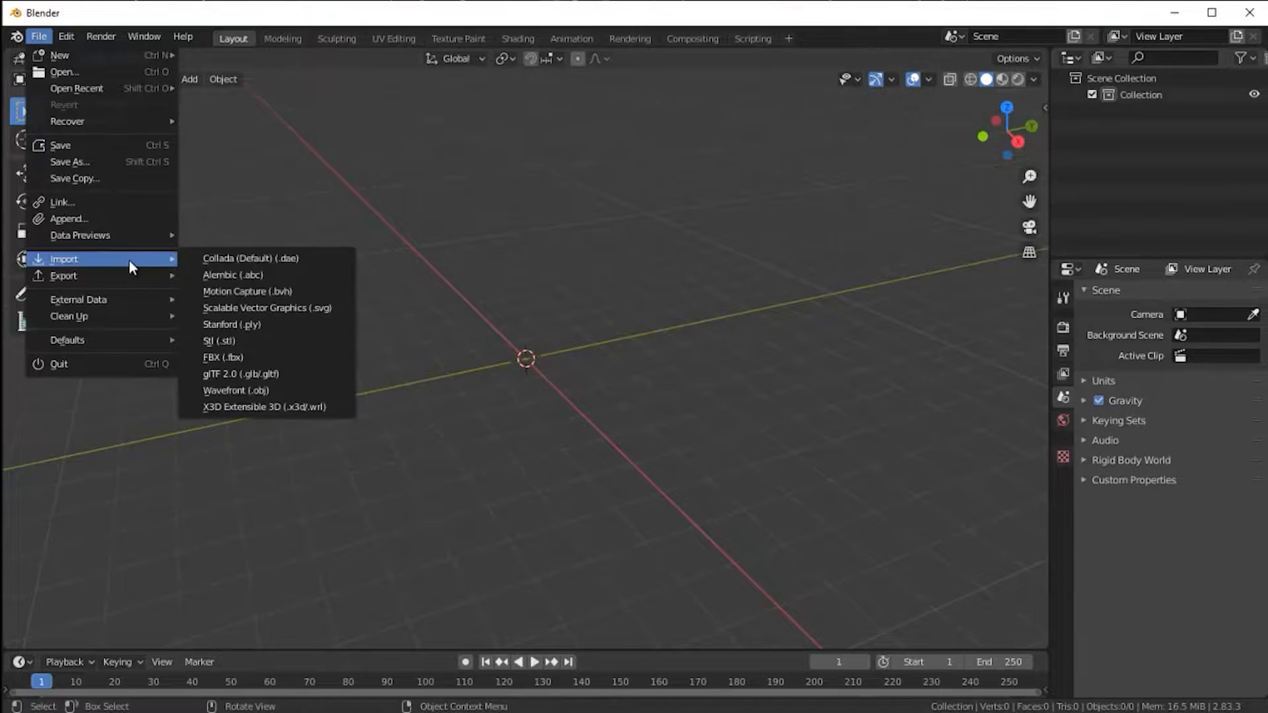
pyautogui.moveTo(247, 290)
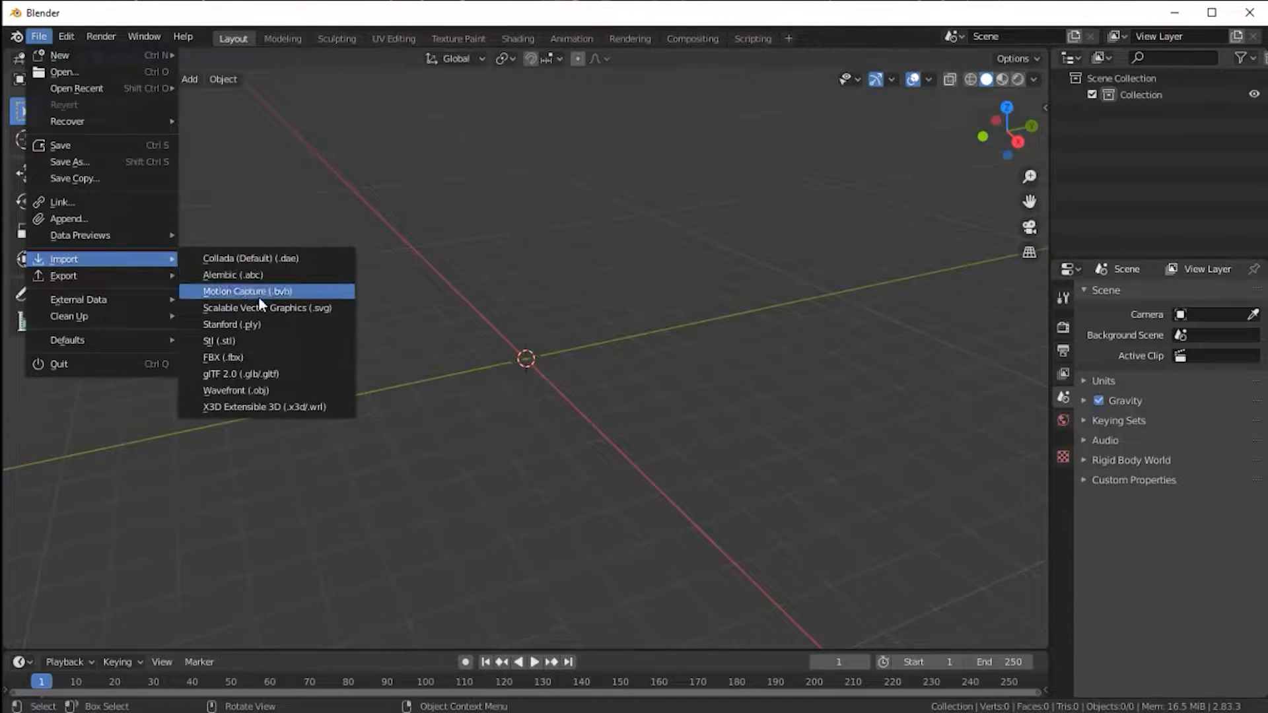
pyautogui.click(267, 308)
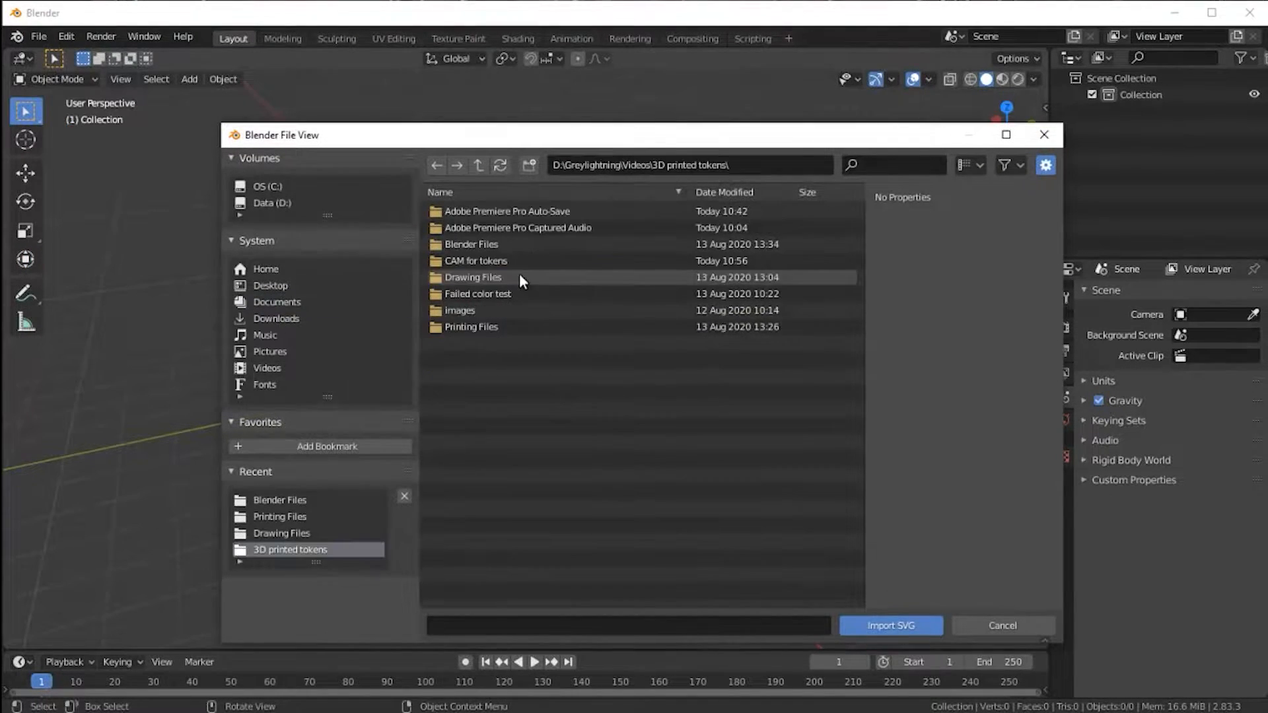
pyautogui.doubleClick(472, 276)
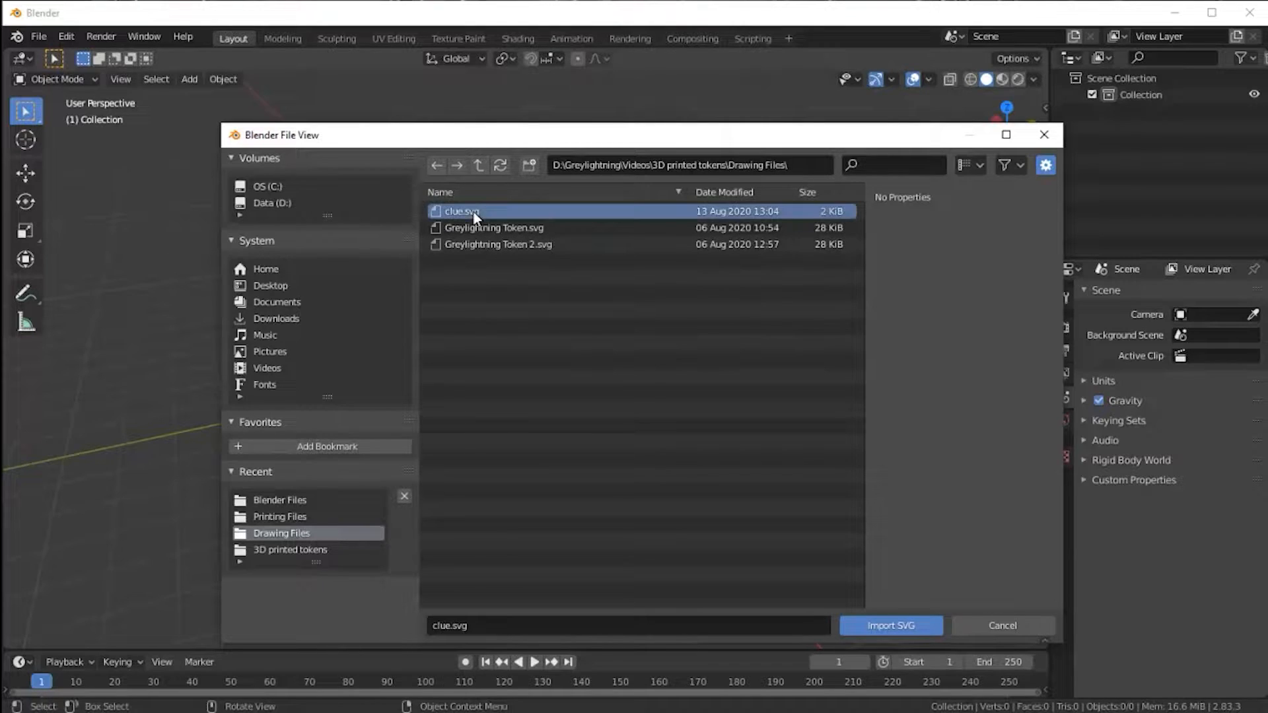
pyautogui.click(890, 624)
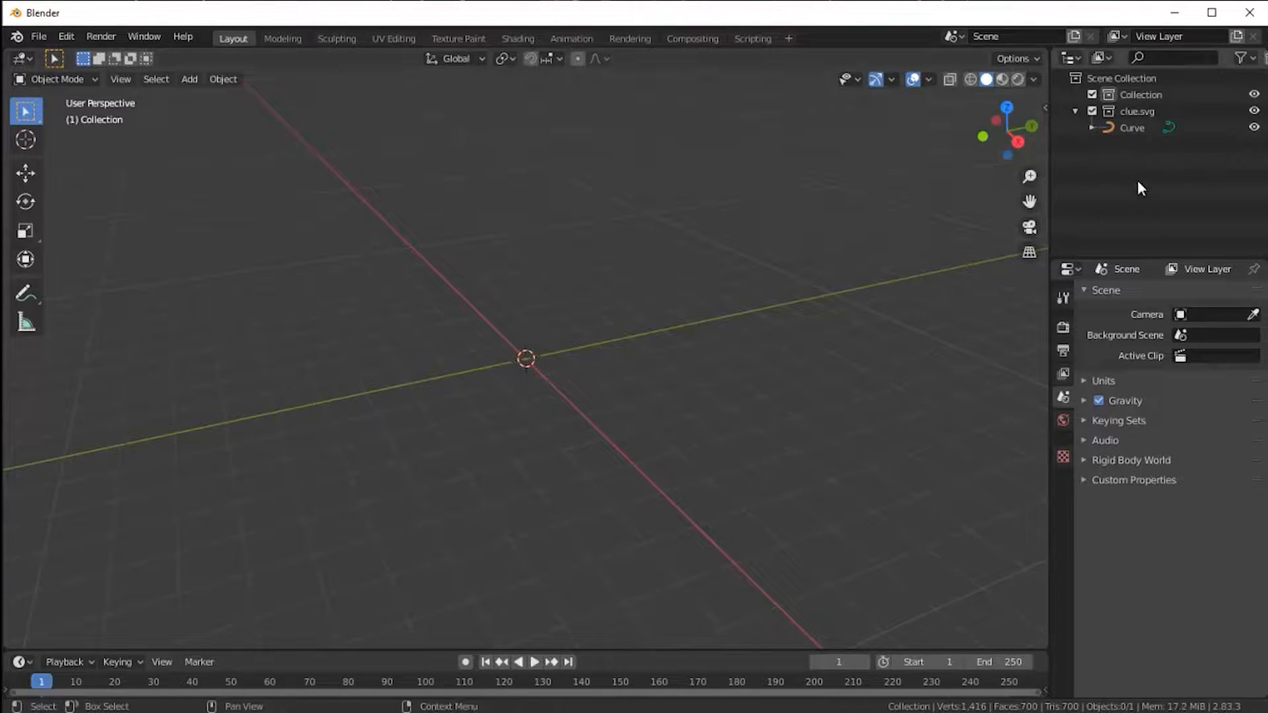
# Select the imported clue curve and size it to 25 m by 25 m
pyautogui.click(1132, 144)
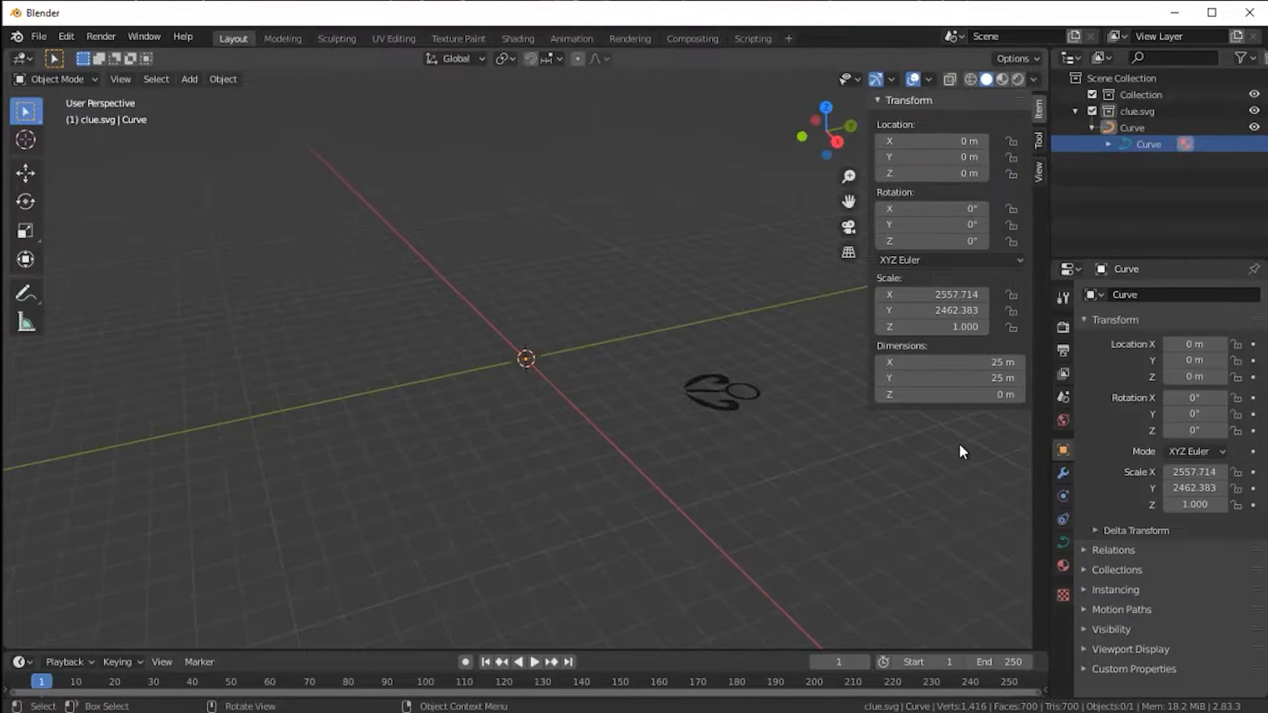
pyautogui.moveTo(768, 449)
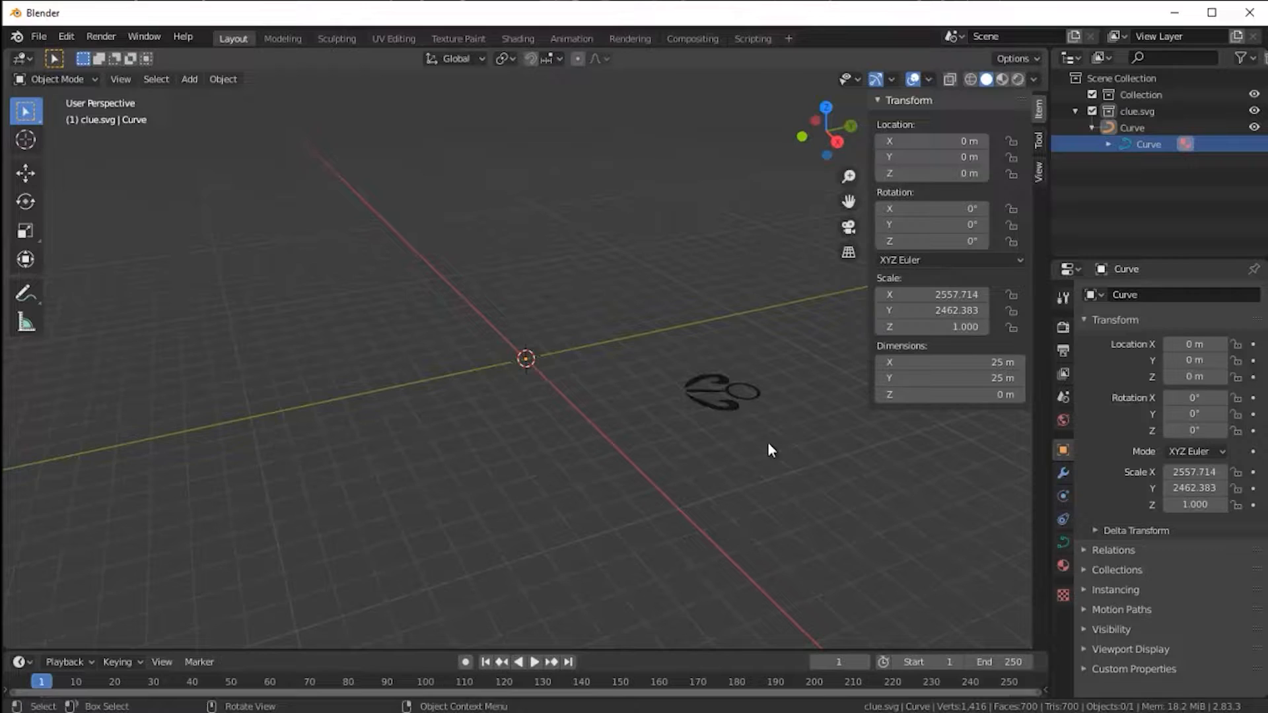
pyautogui.click(723, 392)
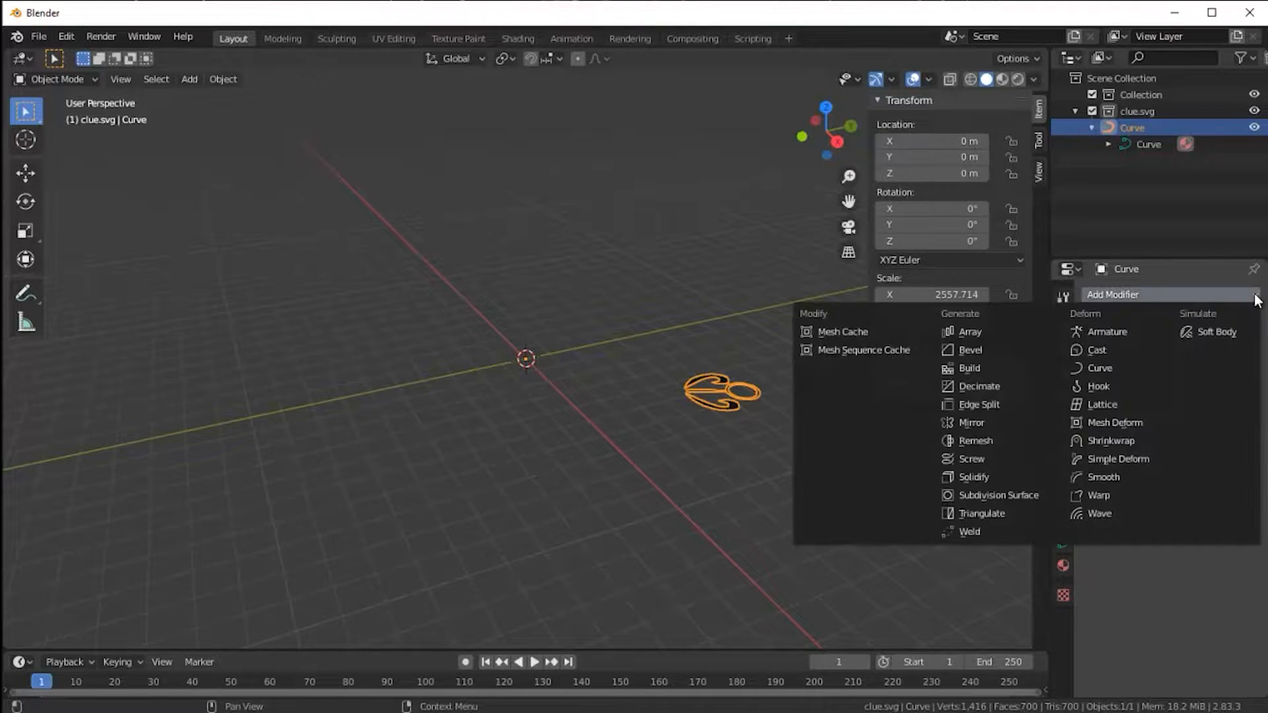
# Add a Solidify modifier to the clue curve with 4 m thickness
pyautogui.click(973, 476)
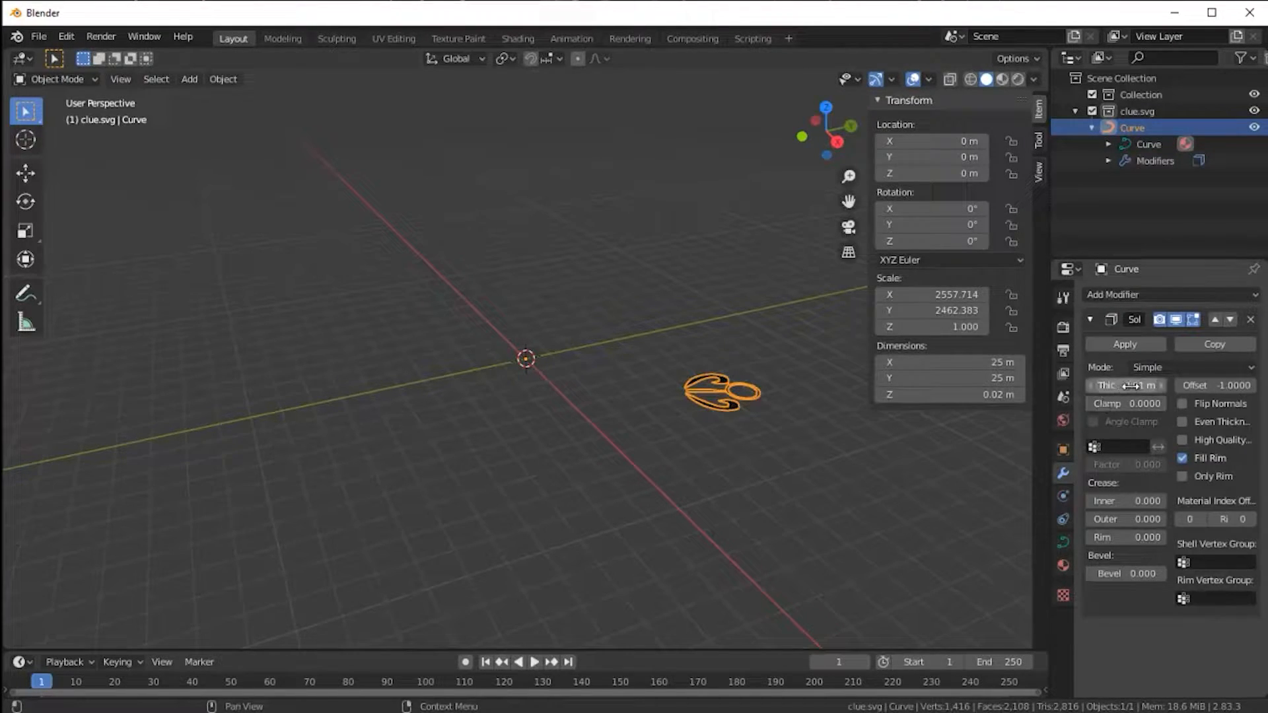
pyautogui.click(1125, 384)
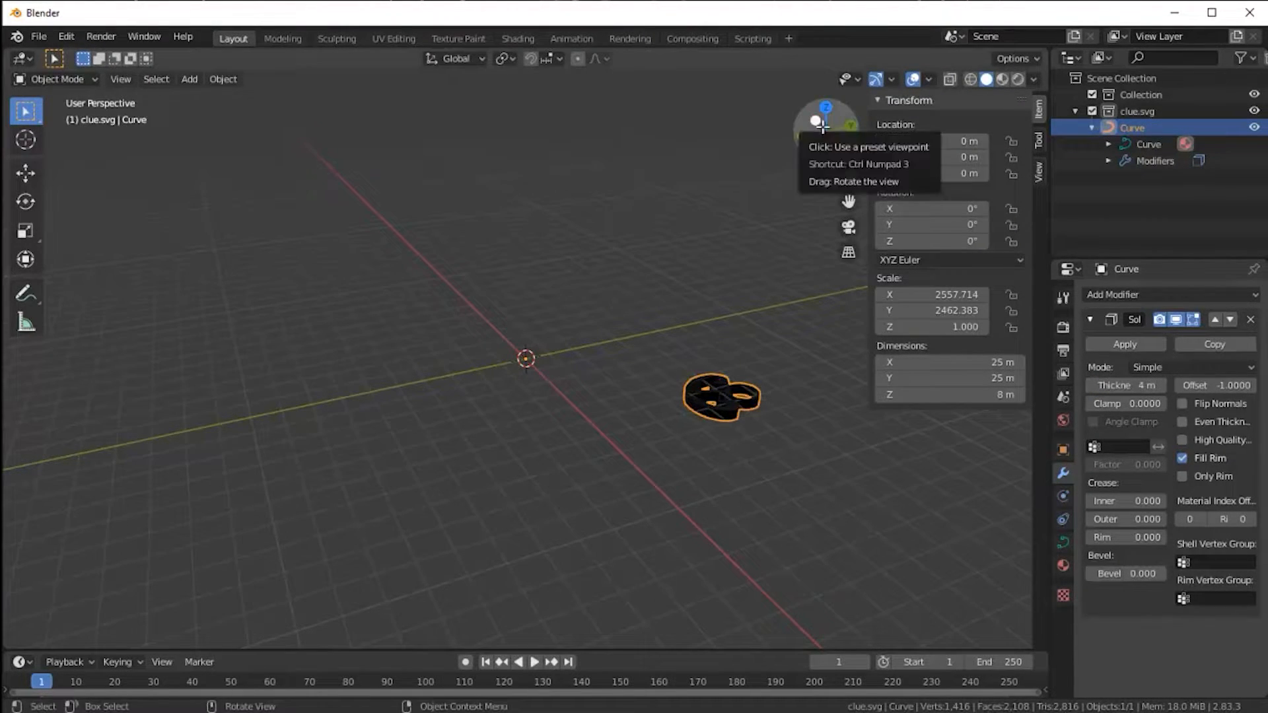
pyautogui.moveTo(822, 121); pyautogui.dragTo(831, 143)
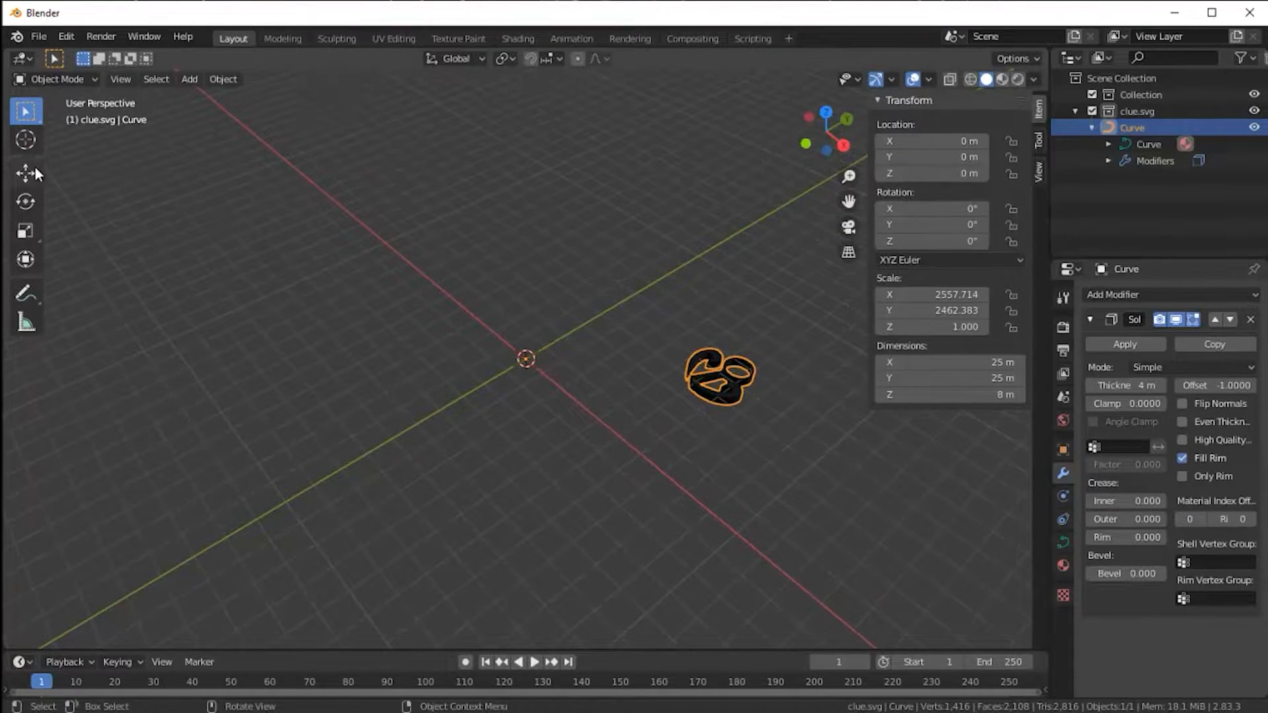
# Move the clue shape onto the world origin and view it in Left Orthographic
pyautogui.click(25, 172)
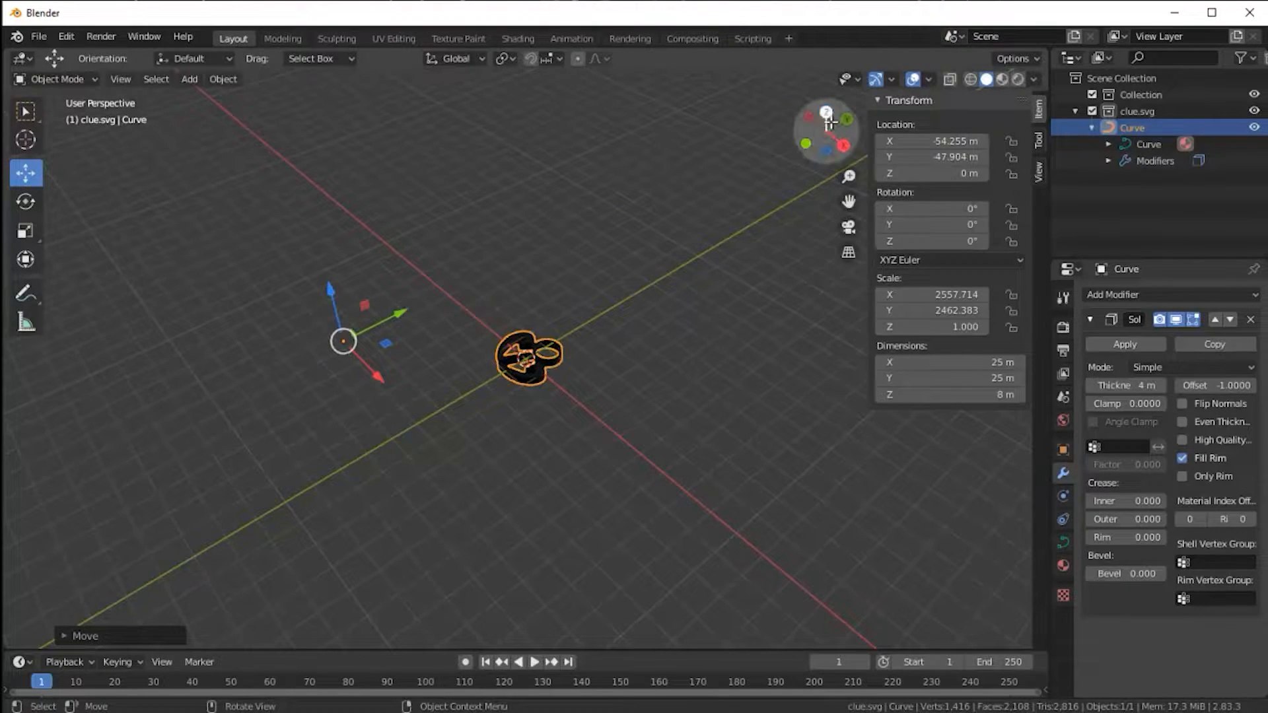
pyautogui.click(825, 103)
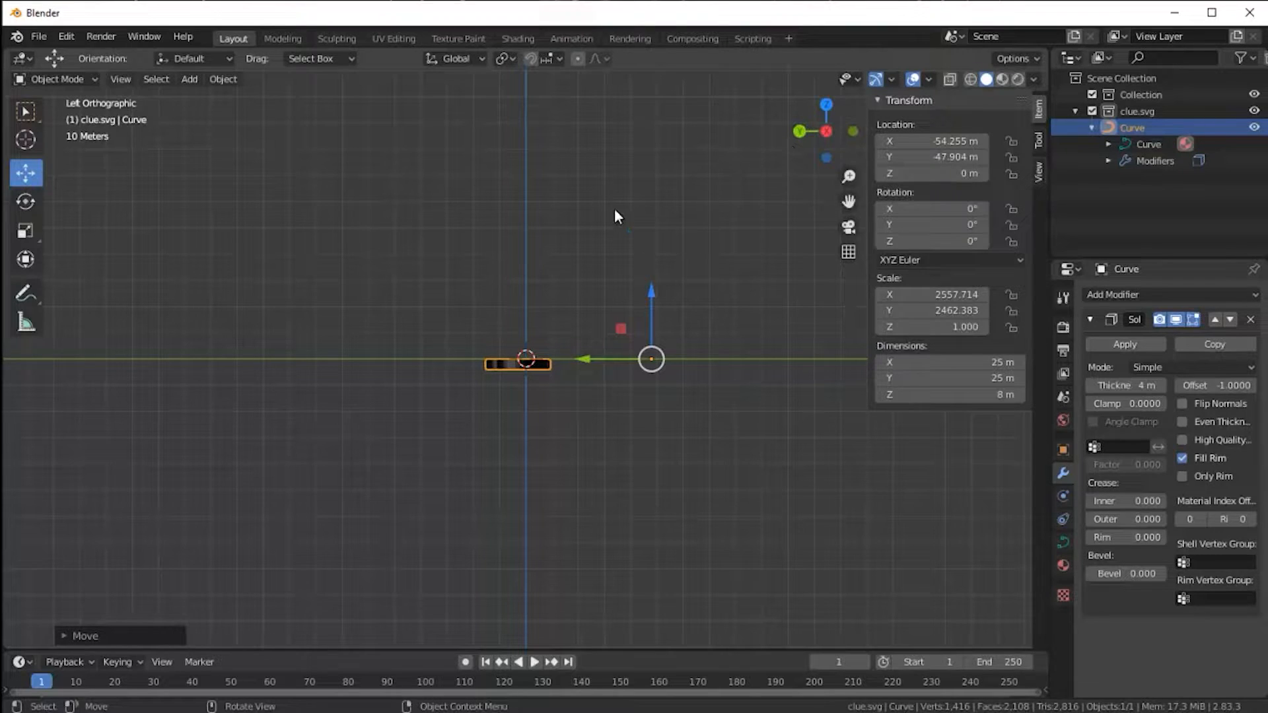
pyautogui.click(189, 78)
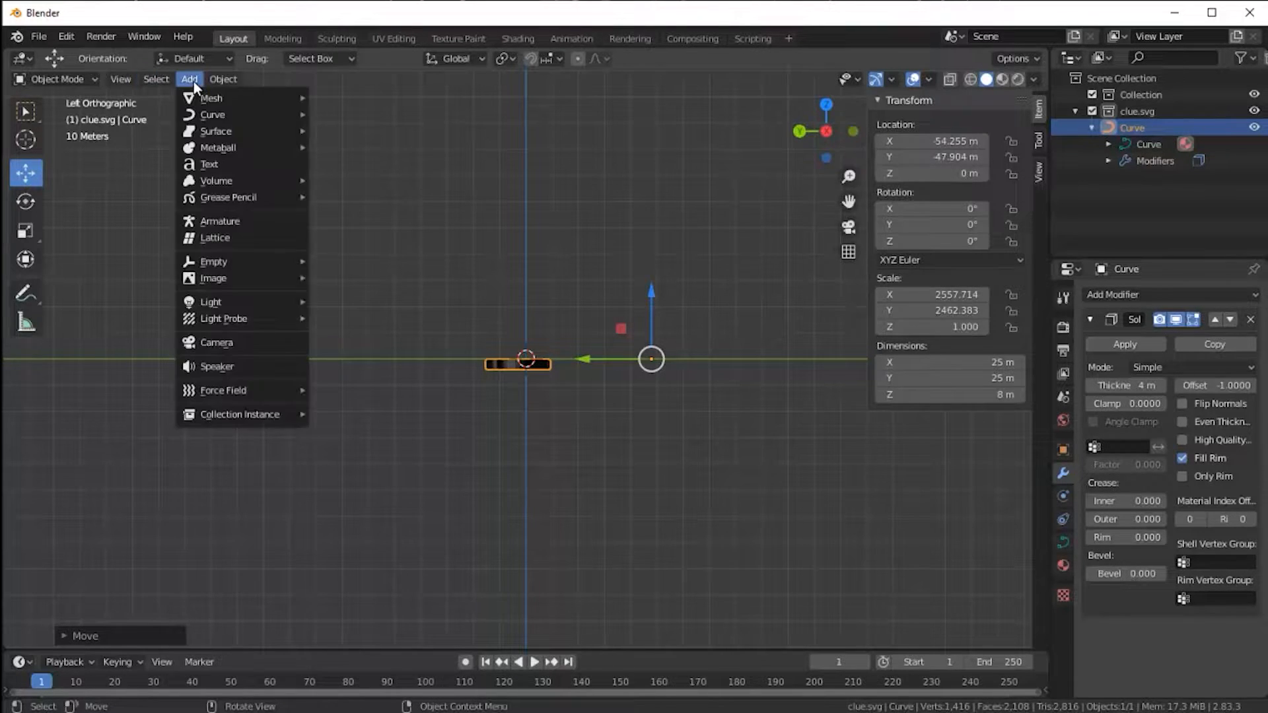
pyautogui.moveTo(211, 97)
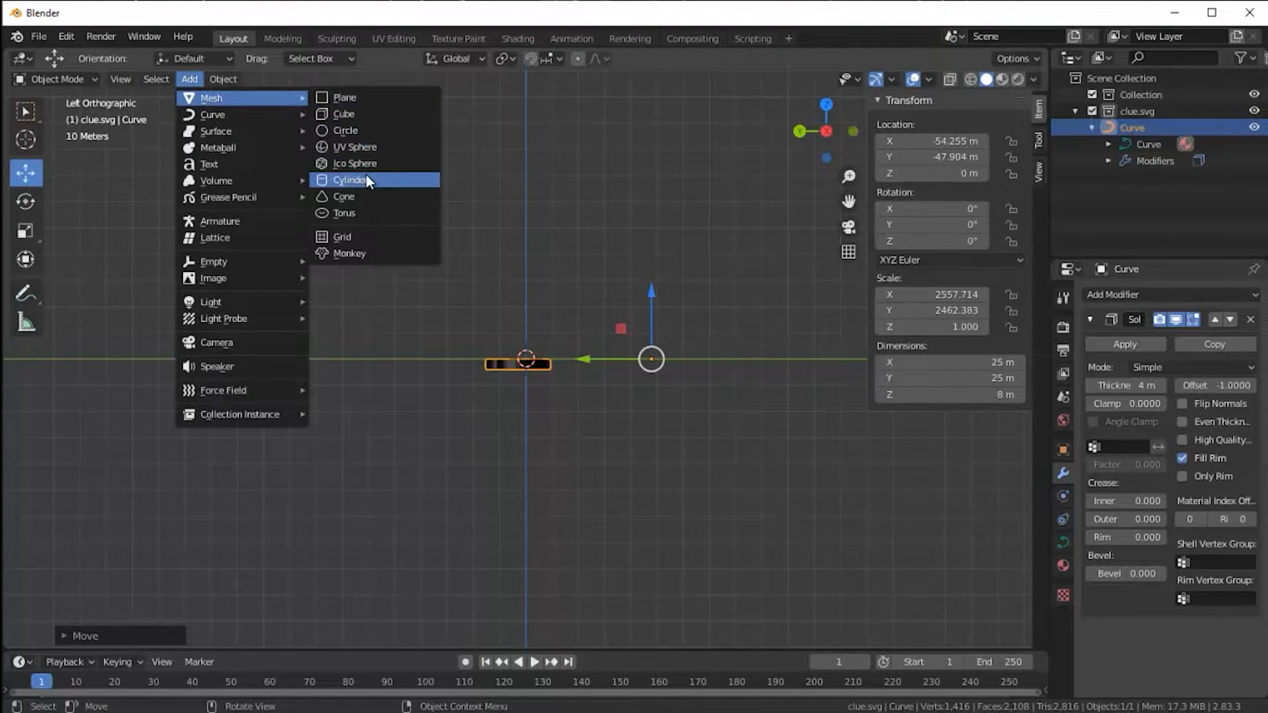
# Add a cylinder disc beneath the clue shape and raise the curve's Z location to 6.92 m
pyautogui.click(350, 180)
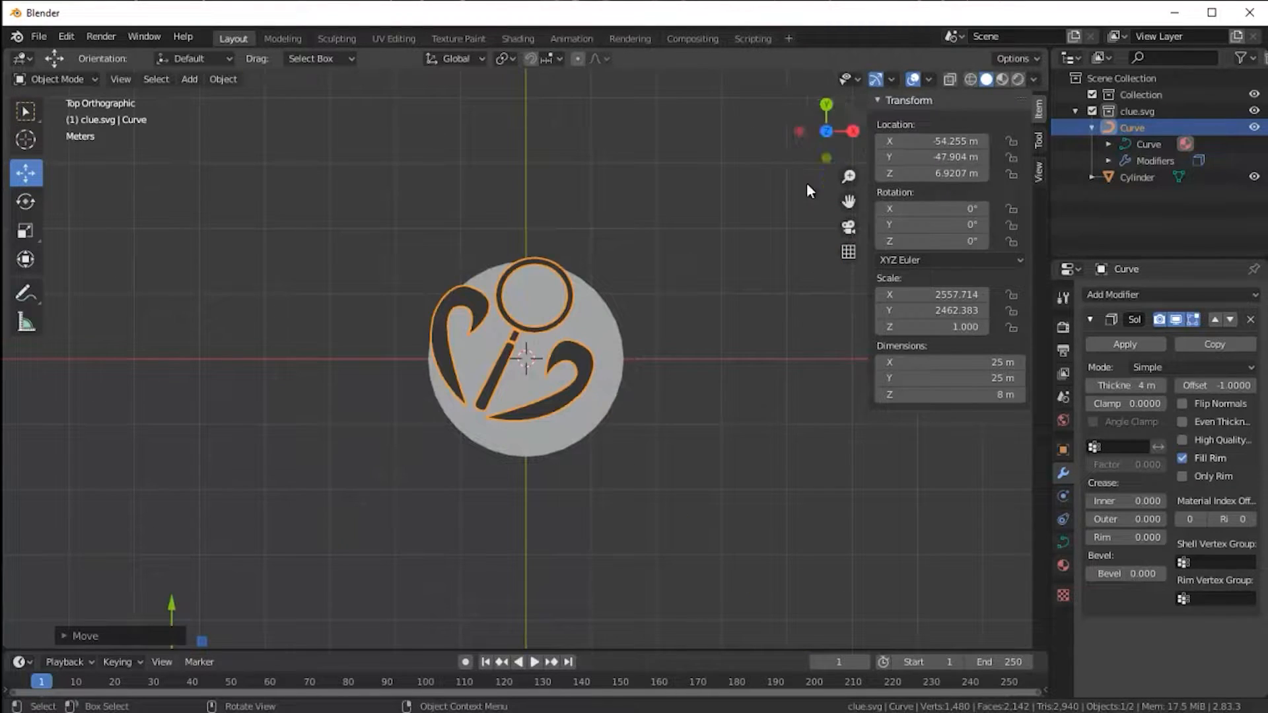
pyautogui.scroll(-3)
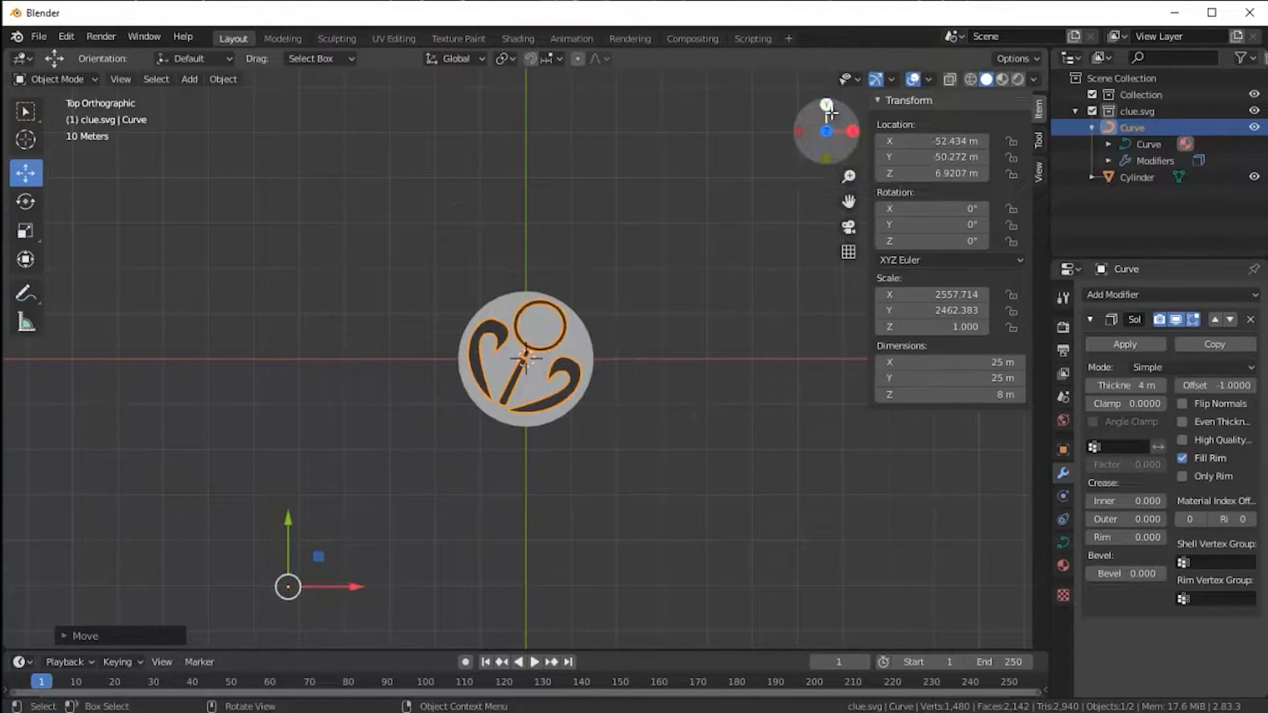
# In Right Orthographic, set the curve's Z scale to 0.5 and Z location to 4.81 m
pyautogui.click(827, 131)
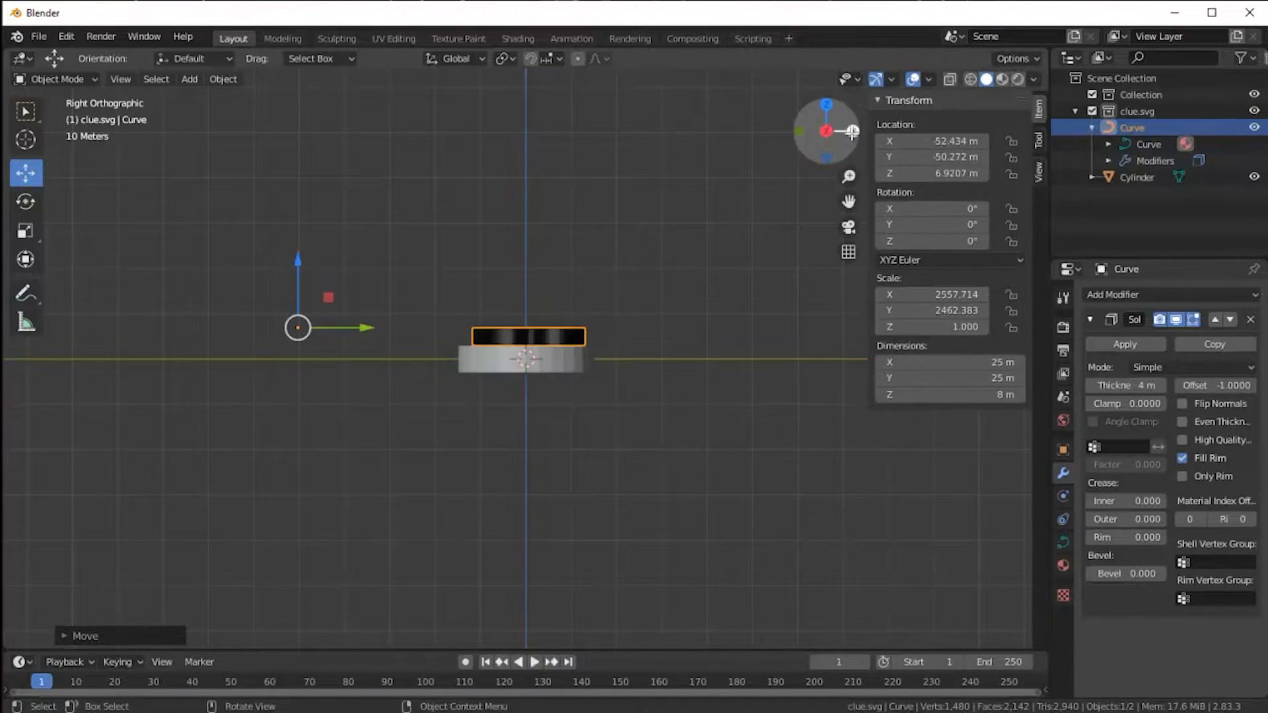
pyautogui.scroll(-3)
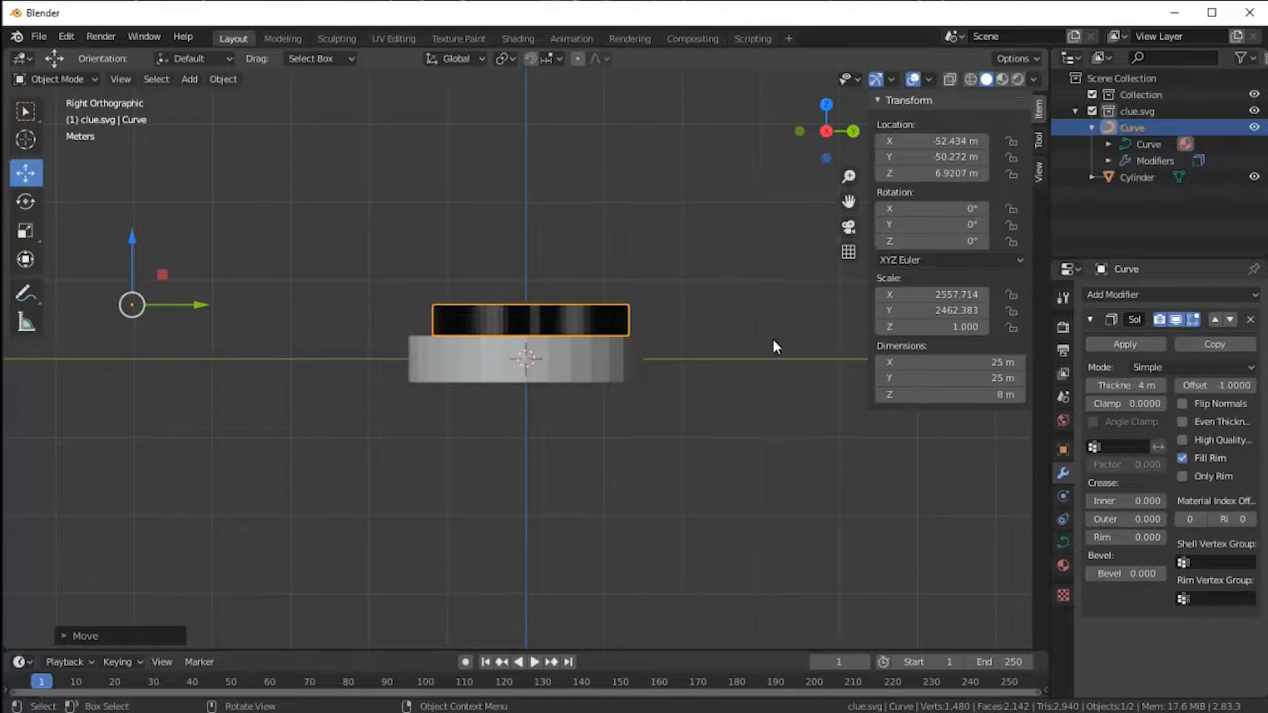
pyautogui.moveTo(639, 340)
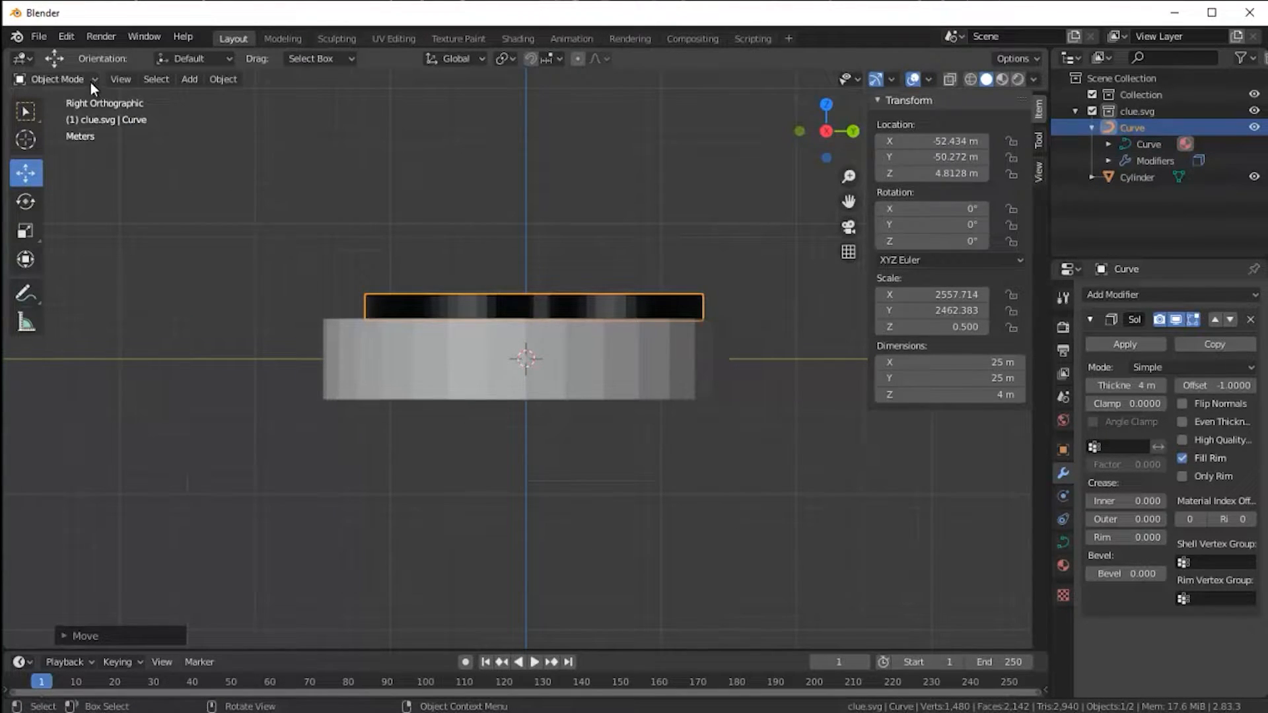
pyautogui.click(37, 36)
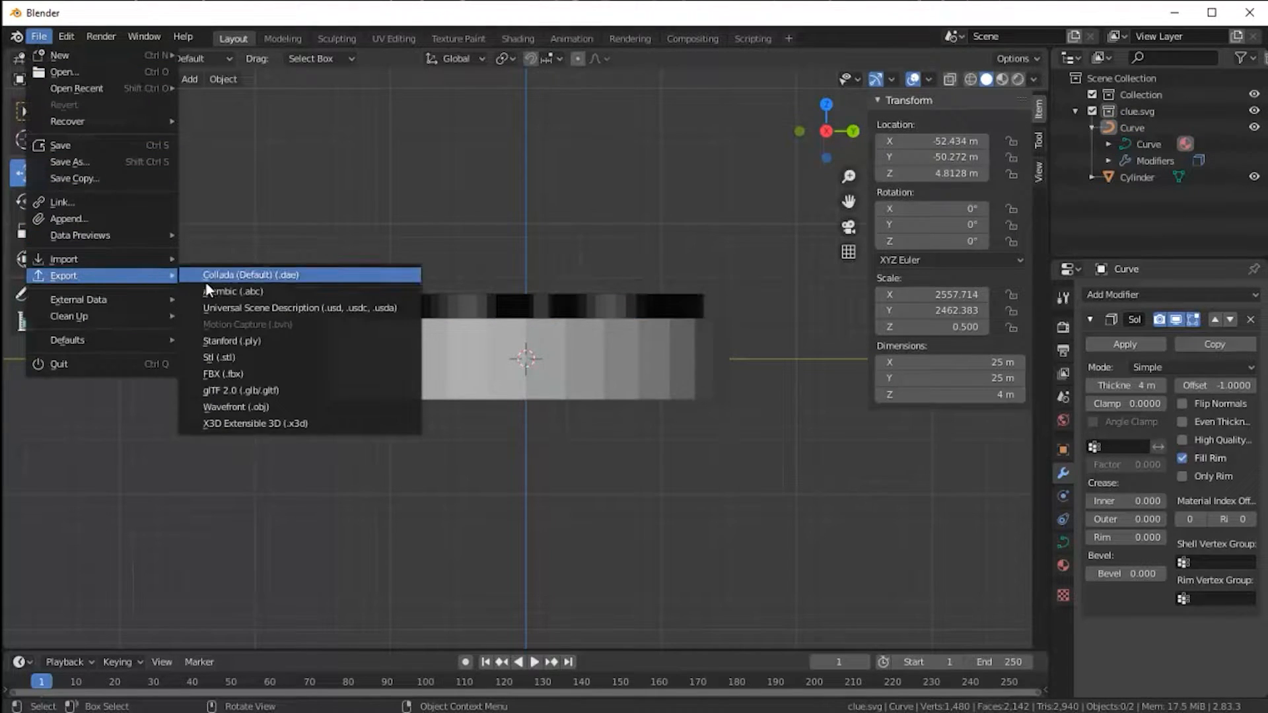
# Export the model as Clue token.stl into the Printing Files folder
pyautogui.click(218, 356)
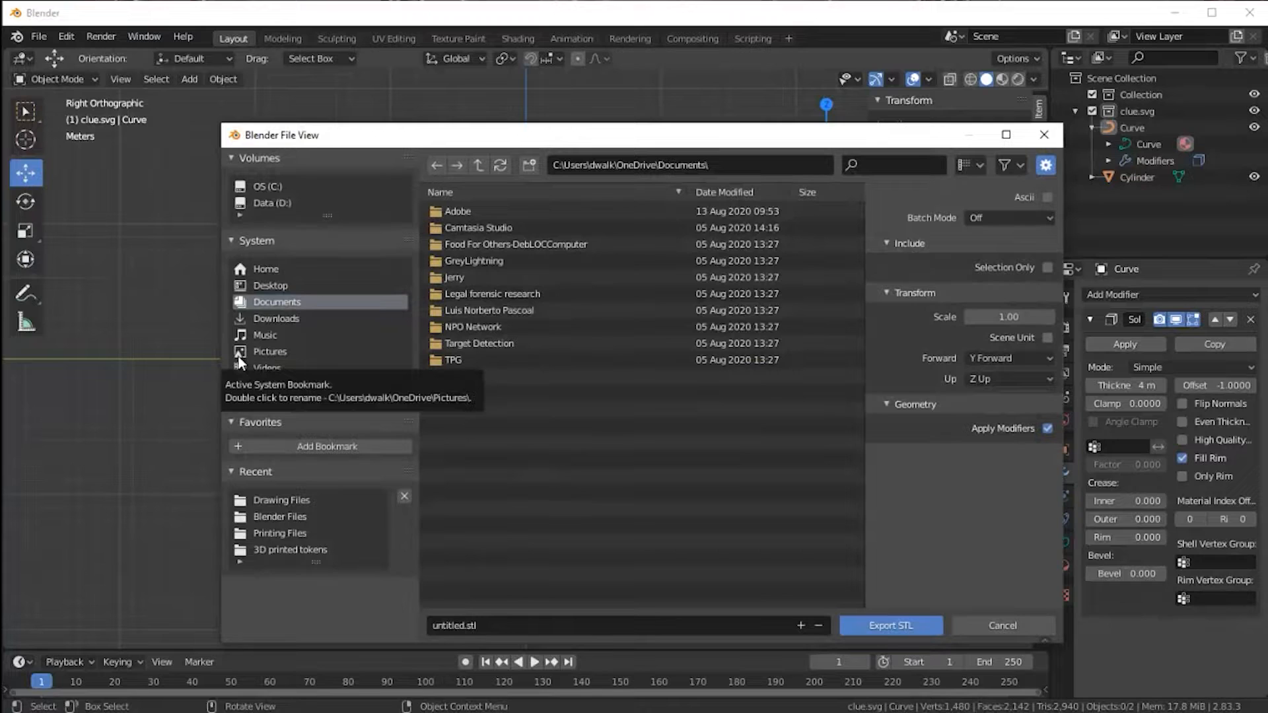
pyautogui.click(280, 532)
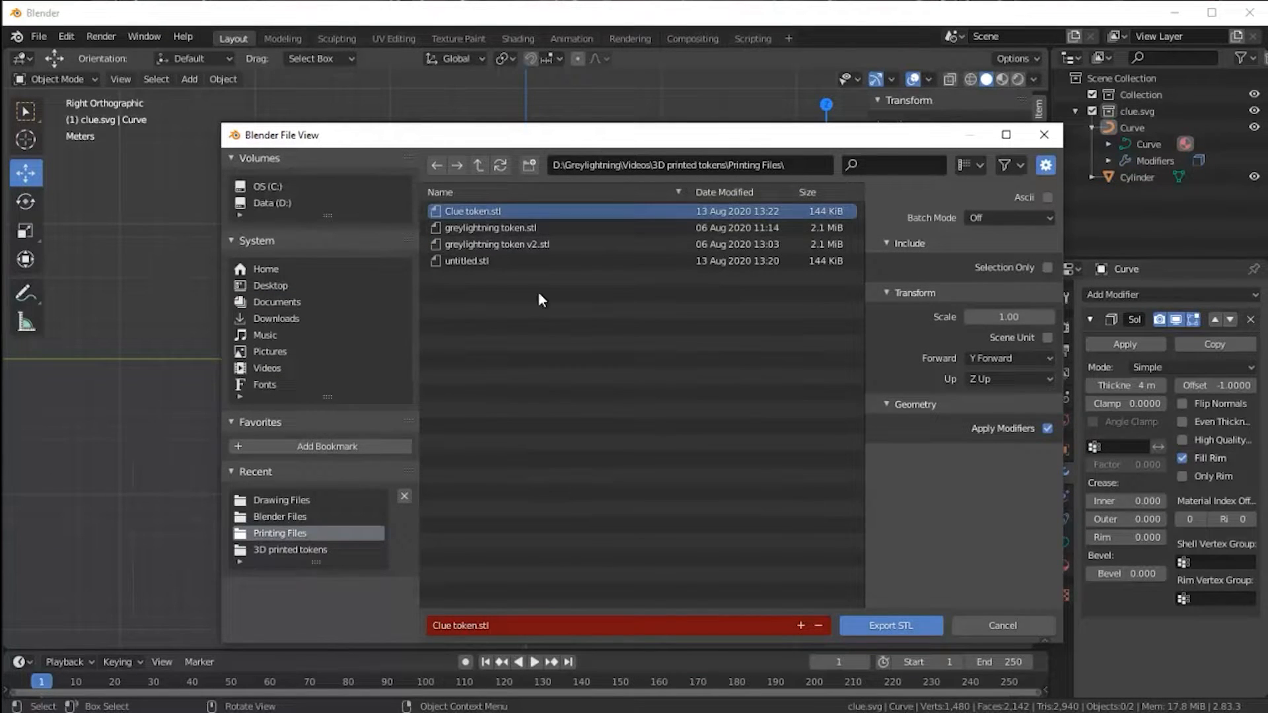
pyautogui.click(888, 624)
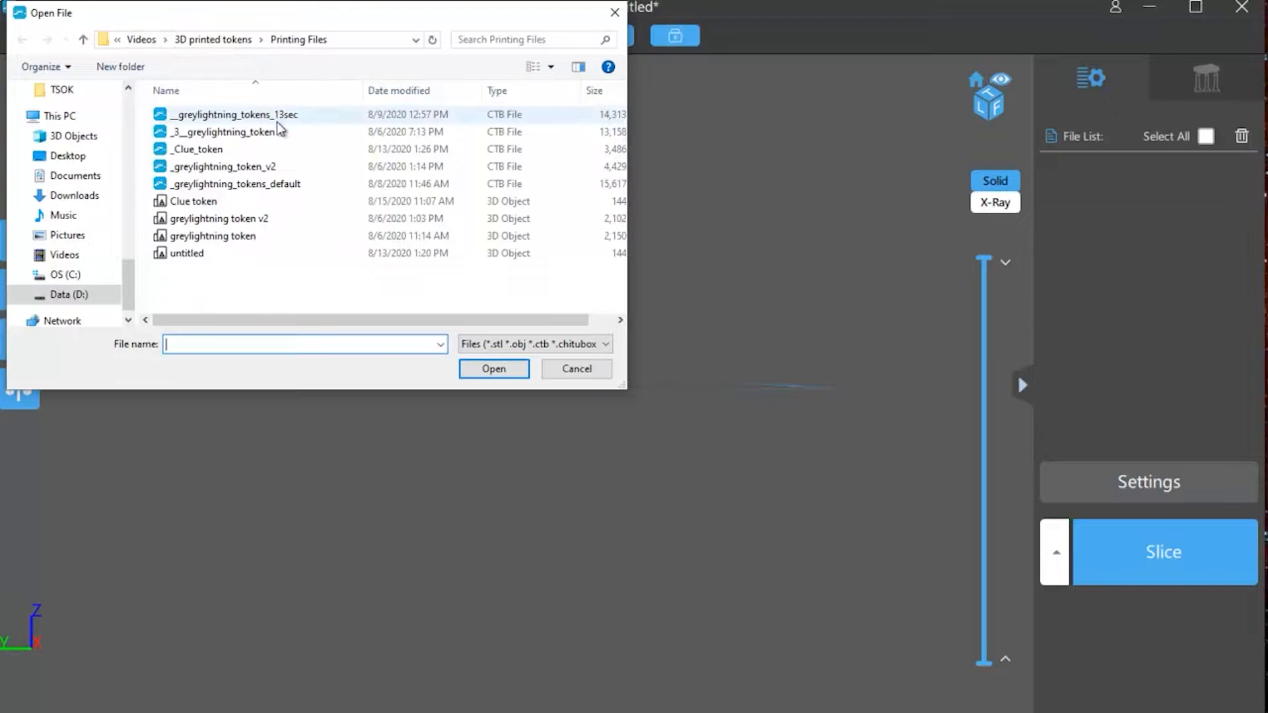
# Load Clue token.stl into Chitubox and tilt it at an angle with the Rotate tool
pyautogui.click(492, 368)
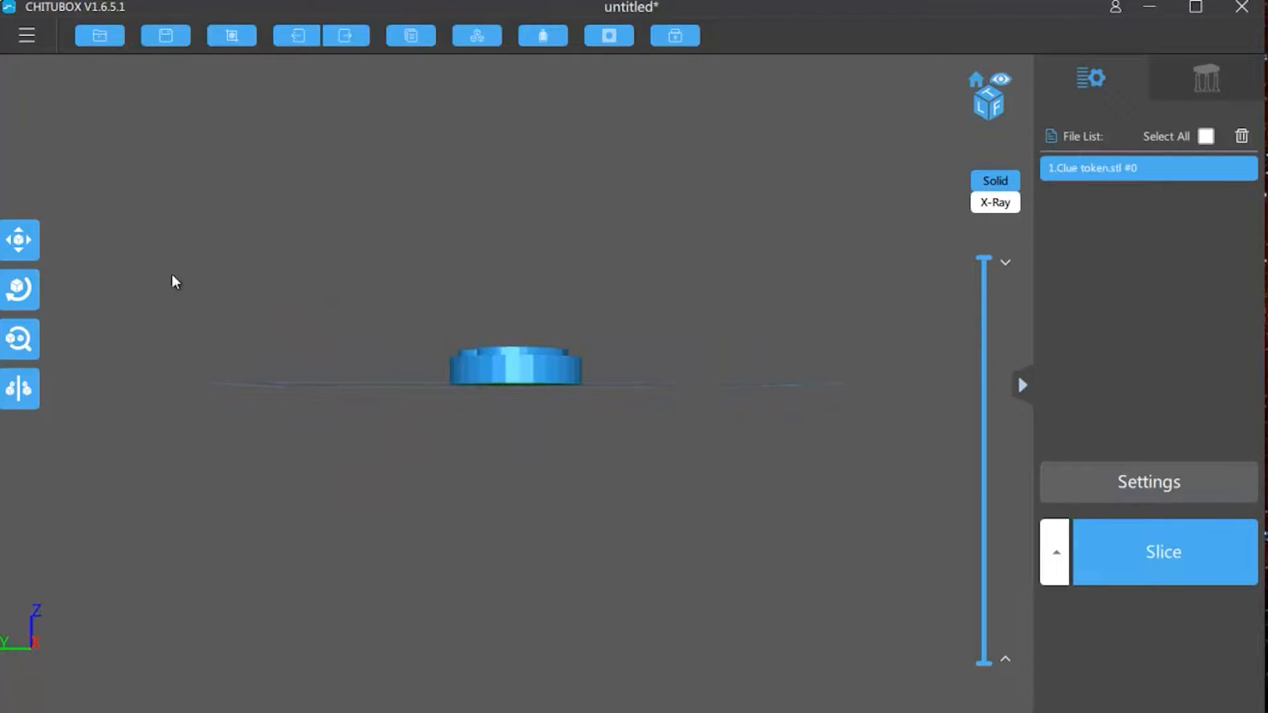
pyautogui.click(19, 289)
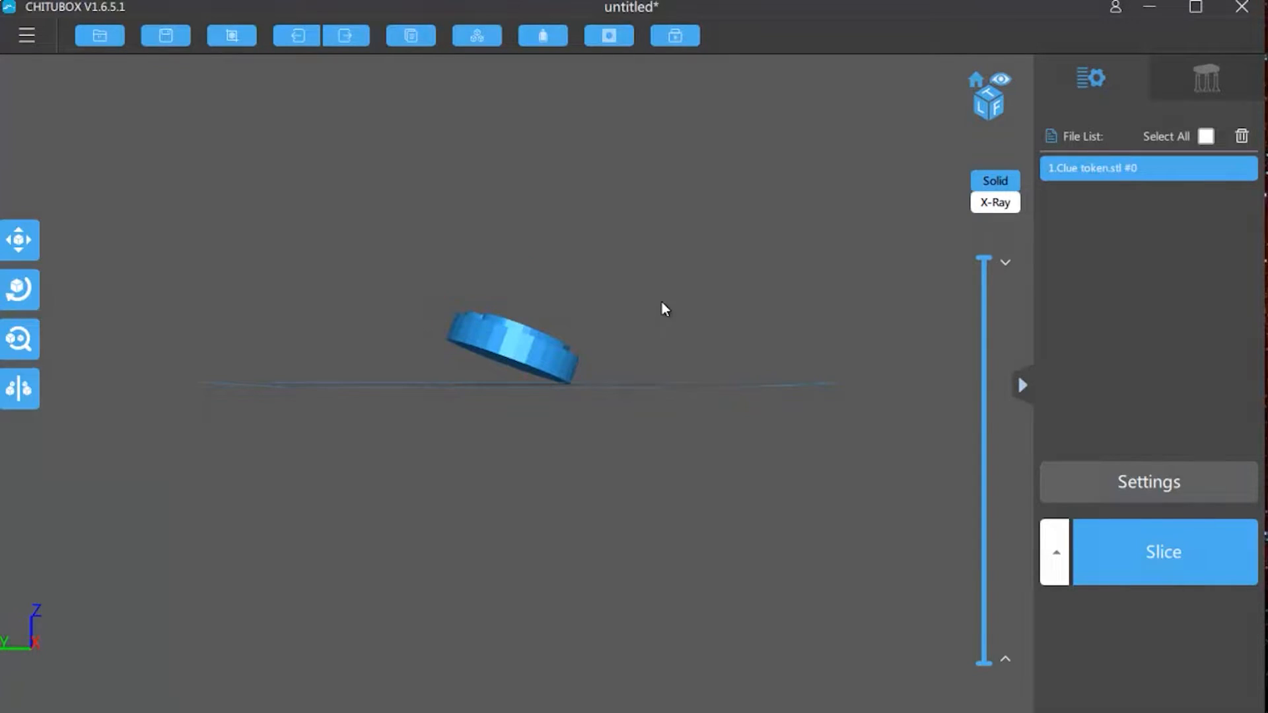
pyautogui.click(1205, 78)
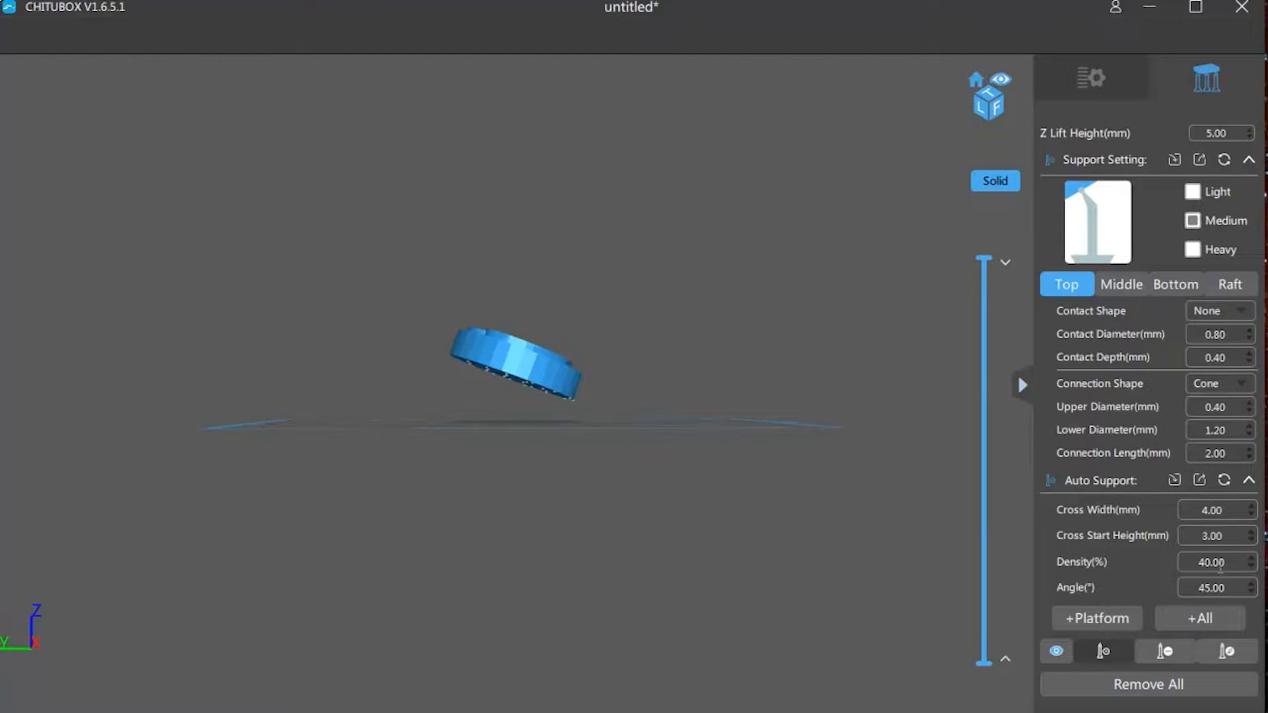
# Generate +All automatic supports under the tilted token and slice it for printing
pyautogui.click(1096, 618)
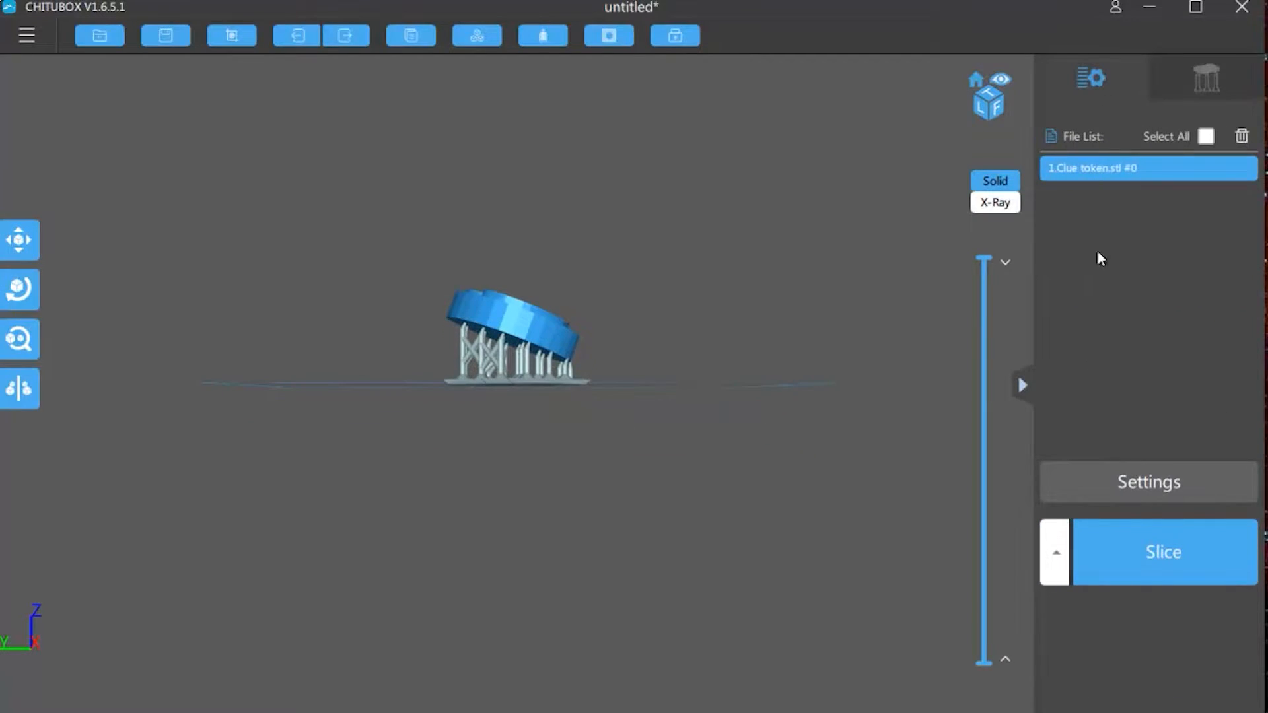
pyautogui.click(1162, 552)
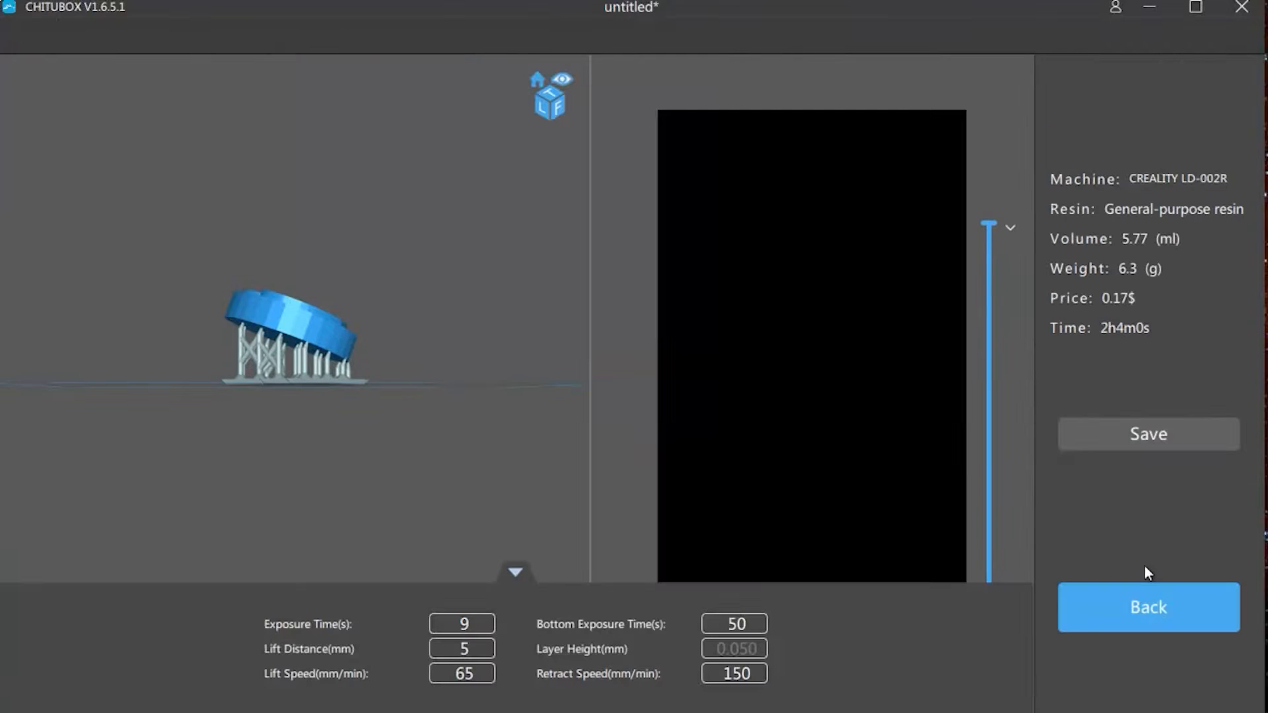